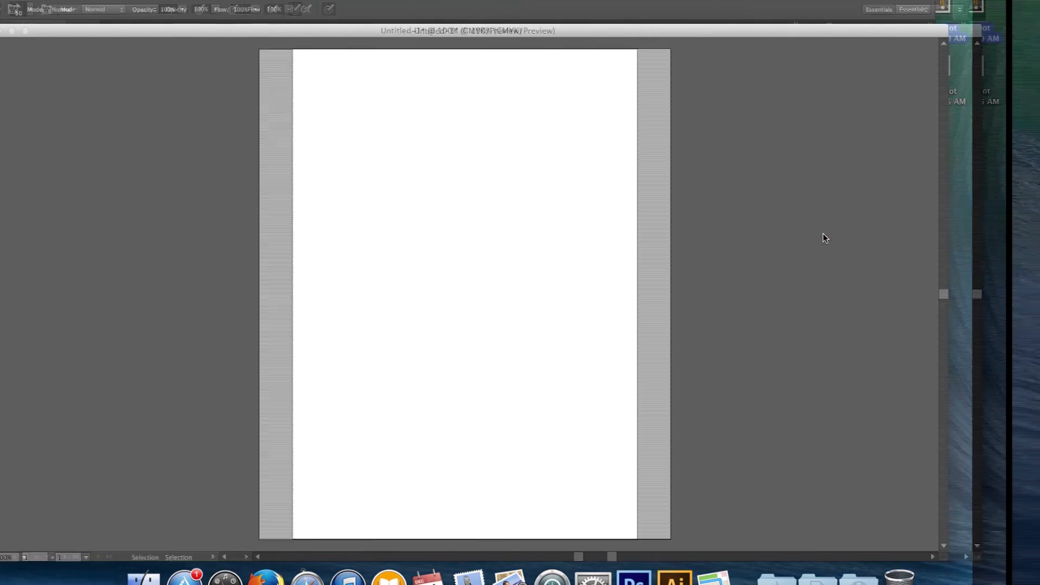
Switch into Illustrator ready to paint freehand with the Calig brush
{"action": "left_click", "coordinate": [675, 578]}
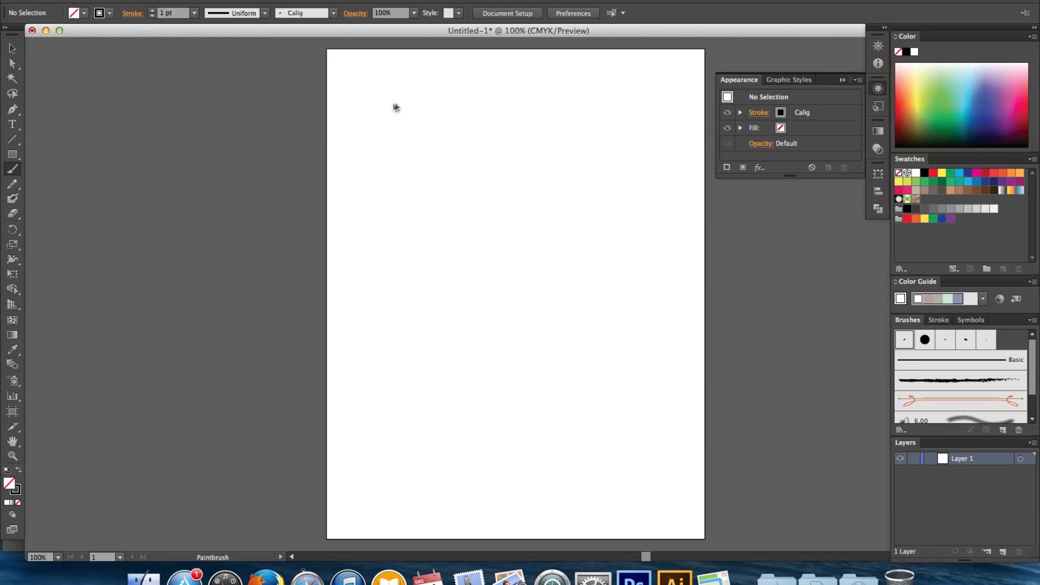
{"action": "left_click_drag", "start_coordinate": [396, 97], "coordinate": [424, 282]}
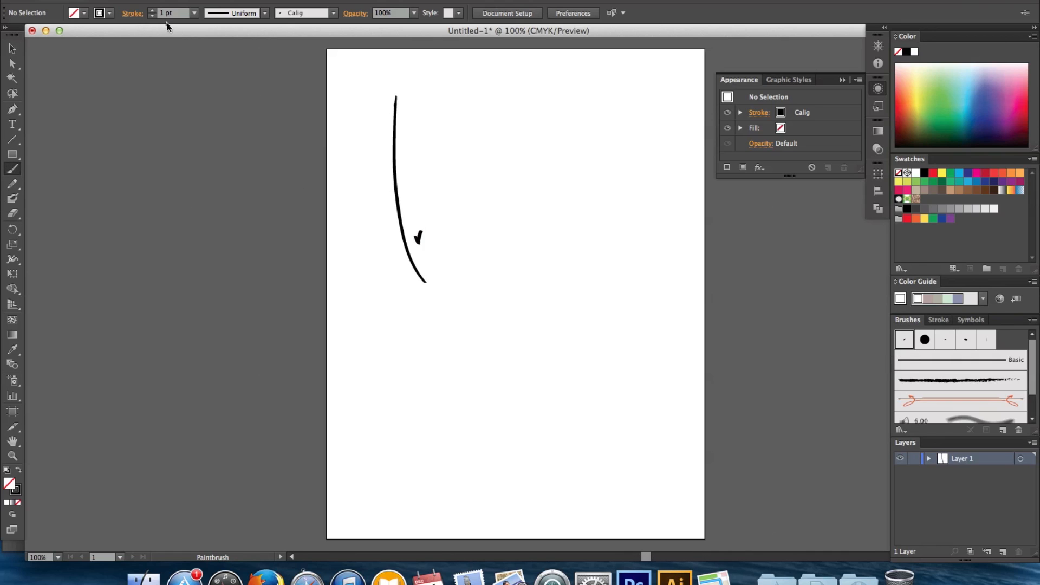
{"action": "left_click", "coordinate": [194, 13]}
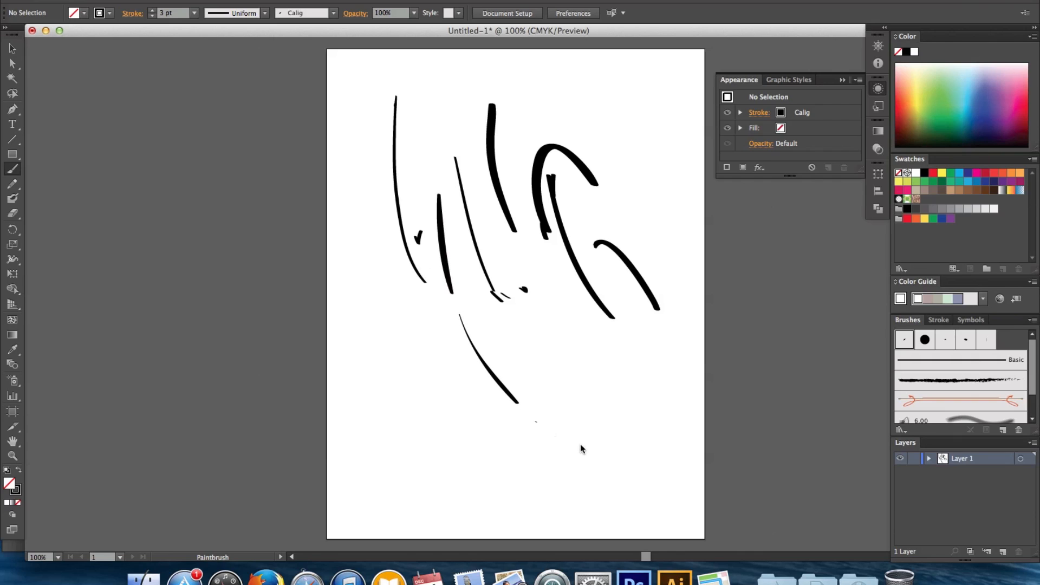
{"action": "left_click_drag", "start_coordinate": [401, 275], "coordinate": [510, 464]}
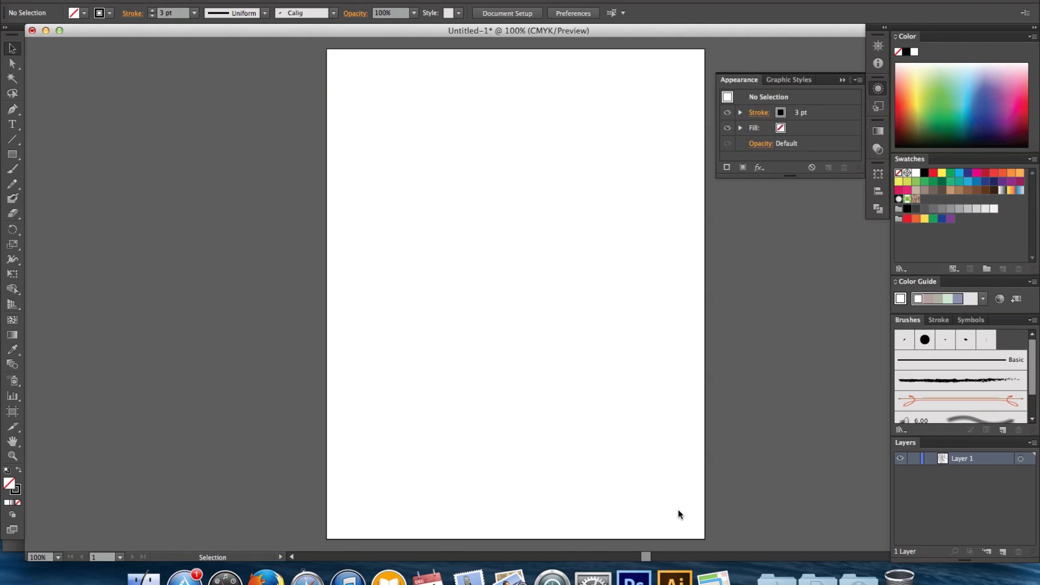
{"action": "left_click", "coordinate": [11, 140]}
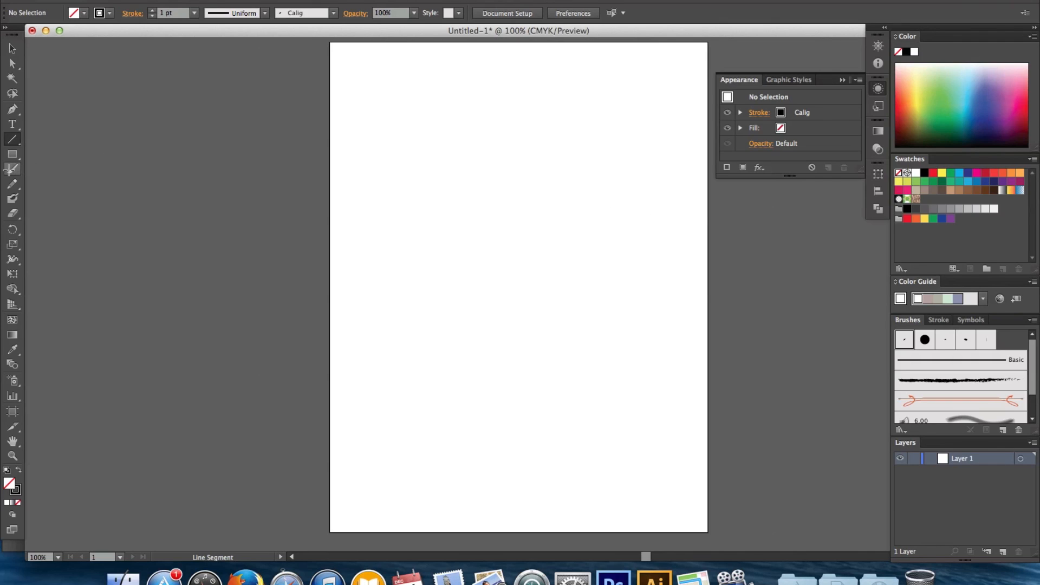
Set the Paintbrush tool options to fidelity 4 pixels and smoothness 4% and confirm
{"action": "double_click", "coordinate": [10, 169]}
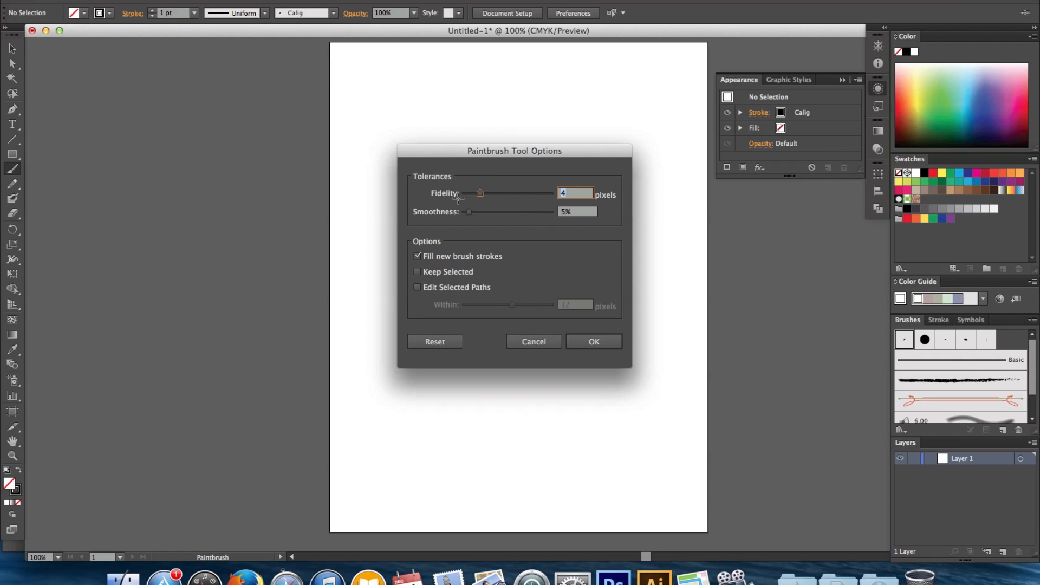
{"action": "mouse_move", "coordinate": [445, 221]}
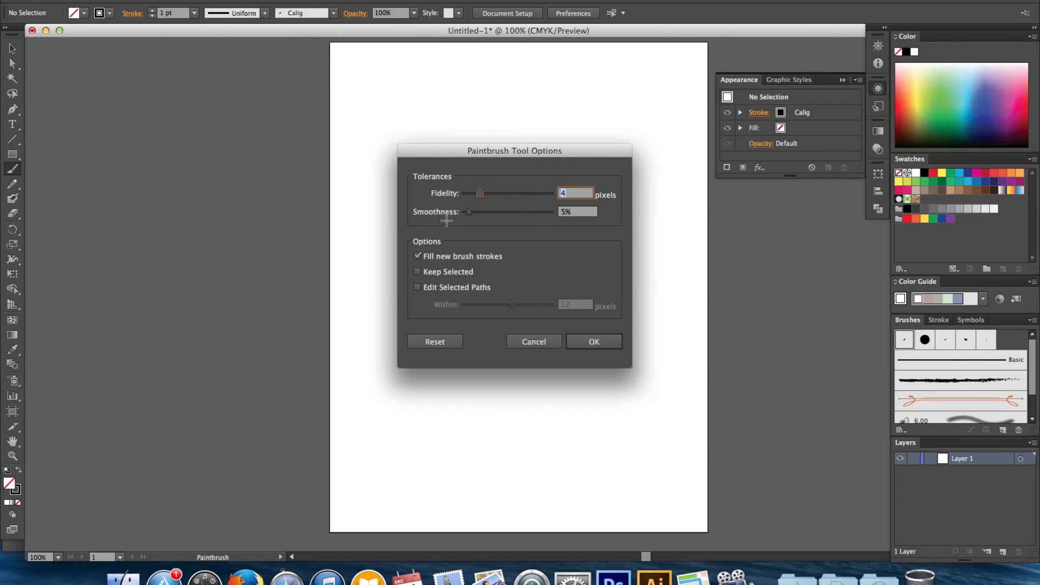
{"action": "mouse_move", "coordinate": [473, 220]}
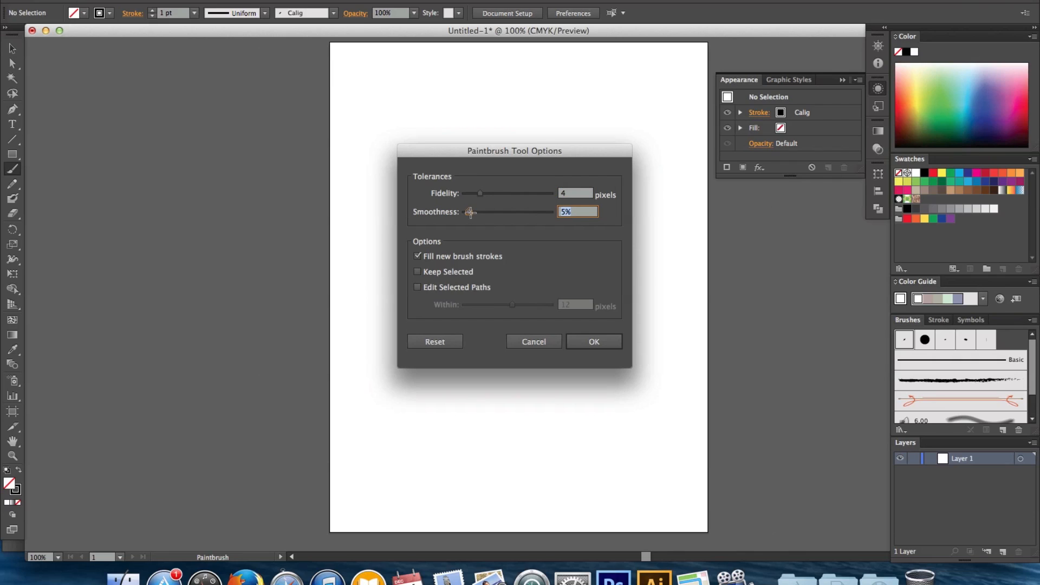
{"action": "left_click_drag", "start_coordinate": [472, 211], "coordinate": [468, 211]}
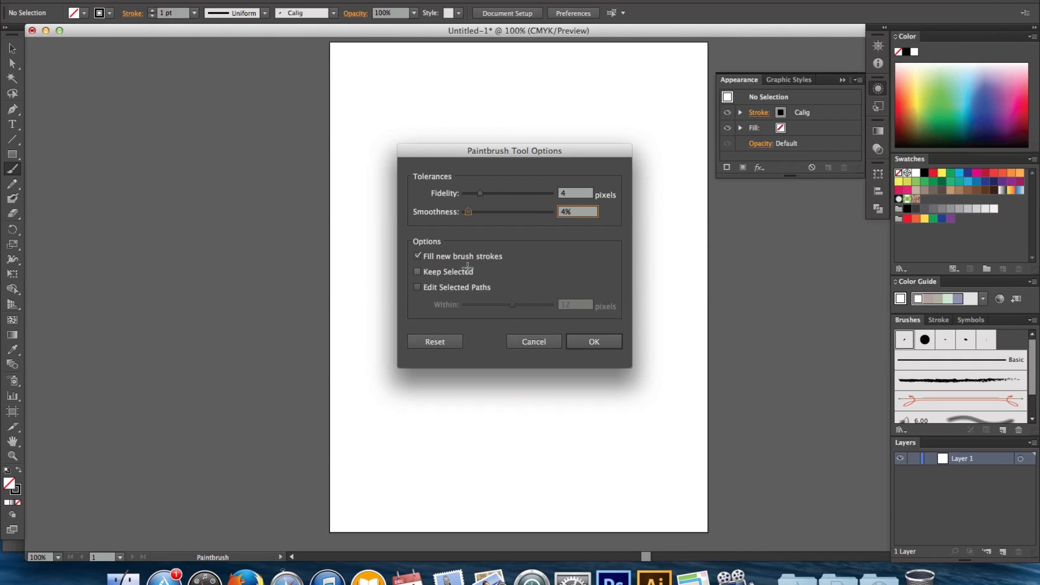
{"action": "left_click", "coordinate": [578, 211]}
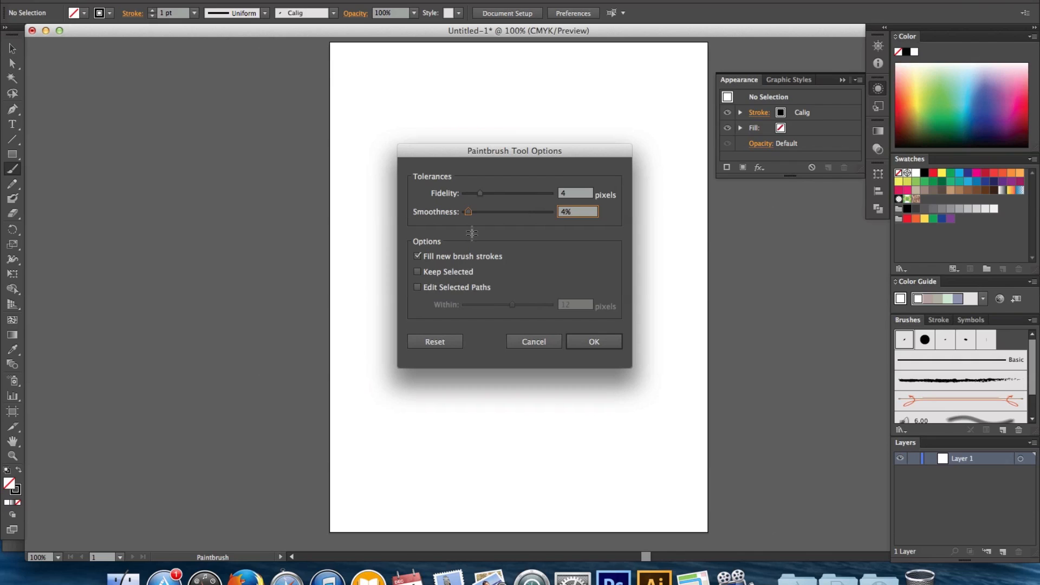
{"action": "left_click_drag", "start_coordinate": [468, 211], "coordinate": [470, 211]}
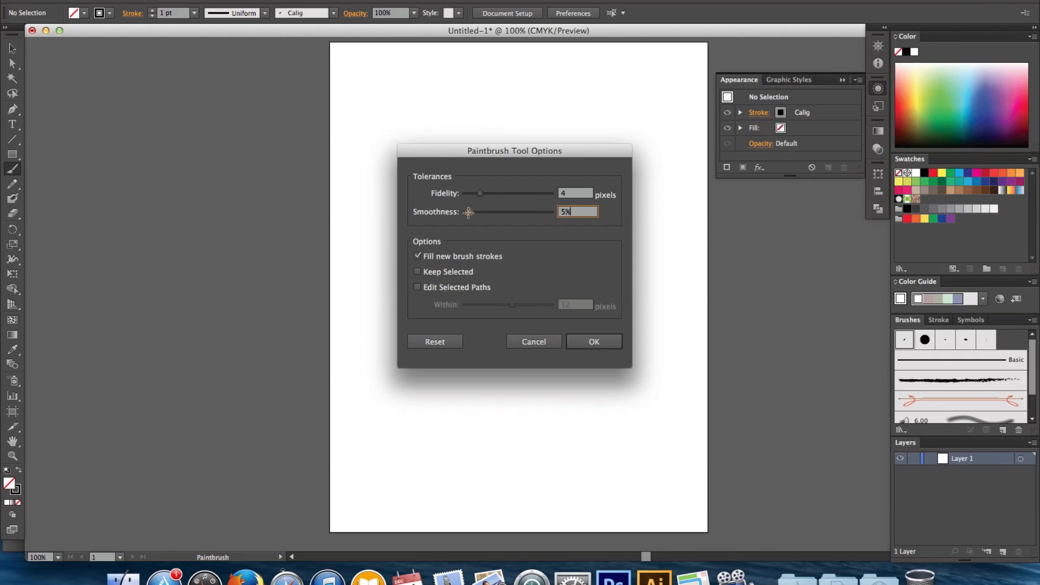
{"action": "triple_click", "coordinate": [576, 212]}
{"action": "type", "text": "4"}
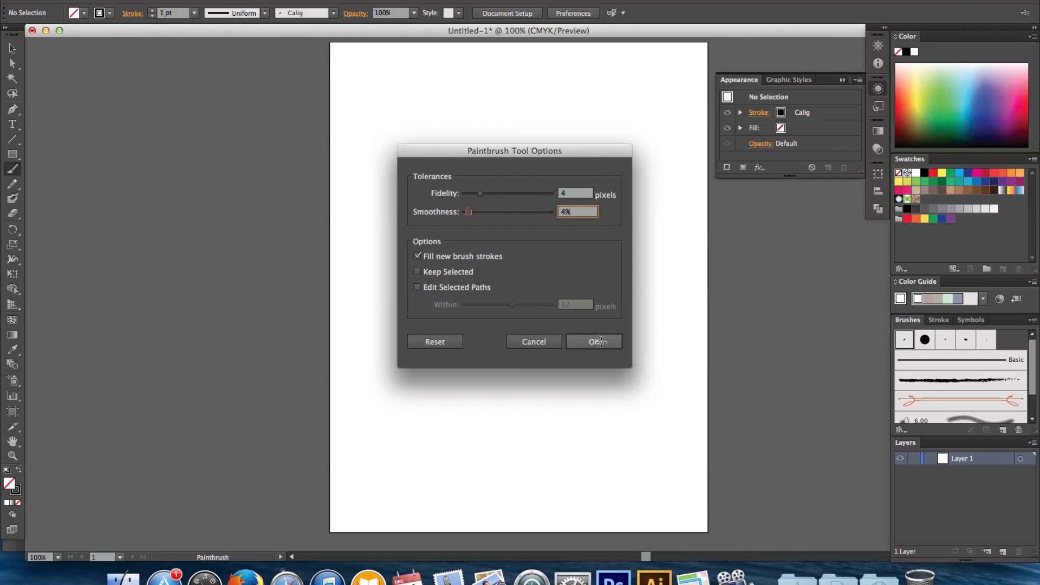
{"action": "left_click", "coordinate": [594, 341]}
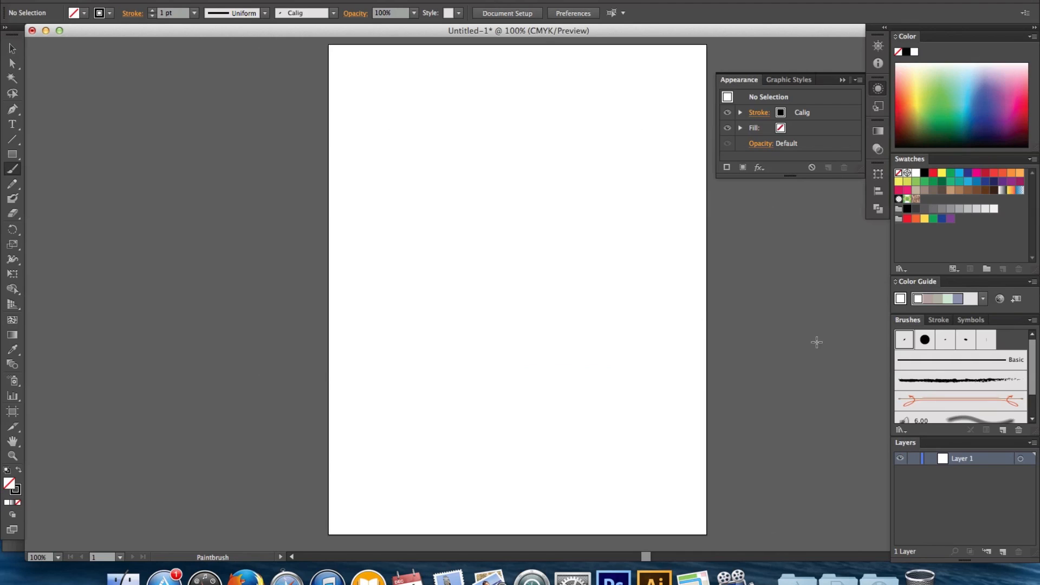
{"action": "mouse_move", "coordinate": [900, 331]}
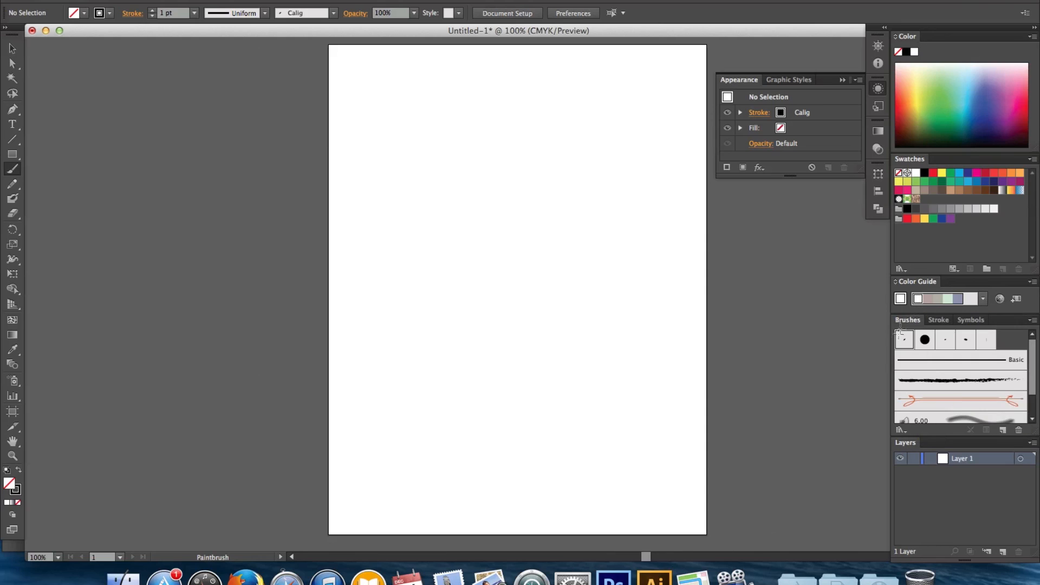
{"action": "mouse_move", "coordinate": [988, 334]}
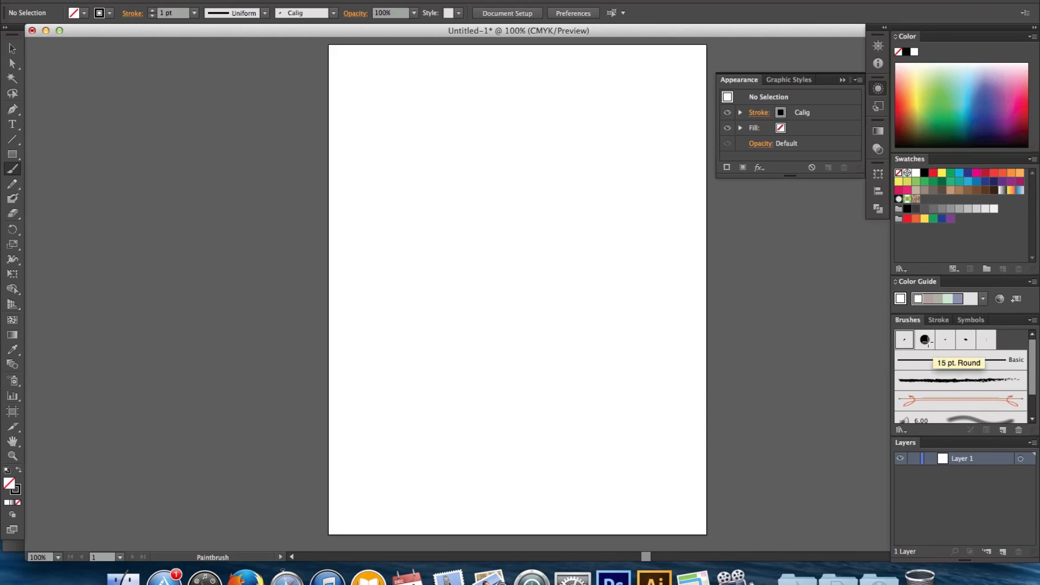
Make the 15 pt. Round brush the active stroke from the Brushes panel
{"action": "left_click", "coordinate": [924, 339]}
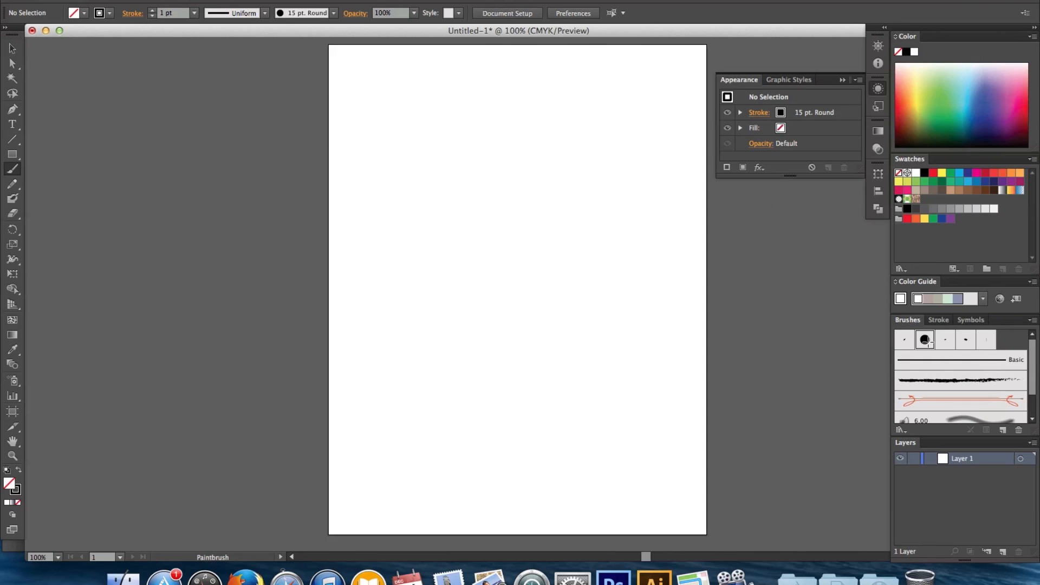
Rename the 15 pt. Round brush to 'Inking brush' in its options
{"action": "double_click", "coordinate": [924, 340]}
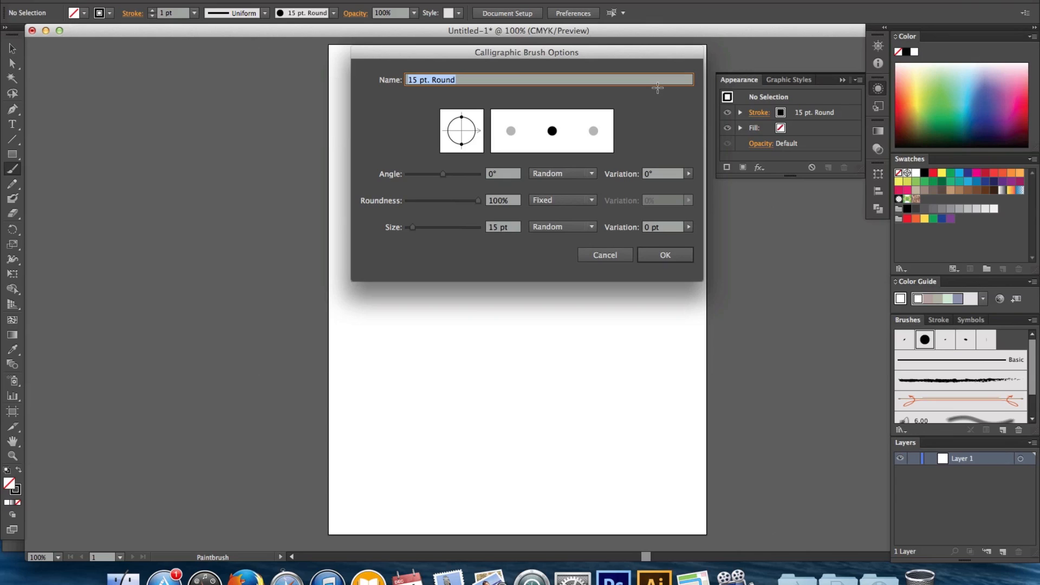
{"action": "key", "text": "Delete"}
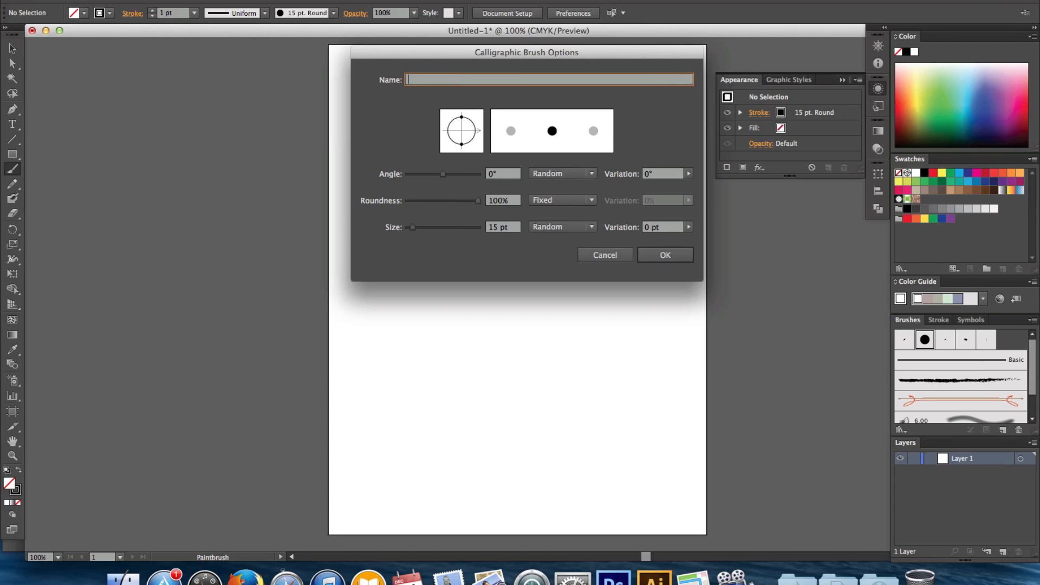
{"action": "type", "text": "Inking b"}
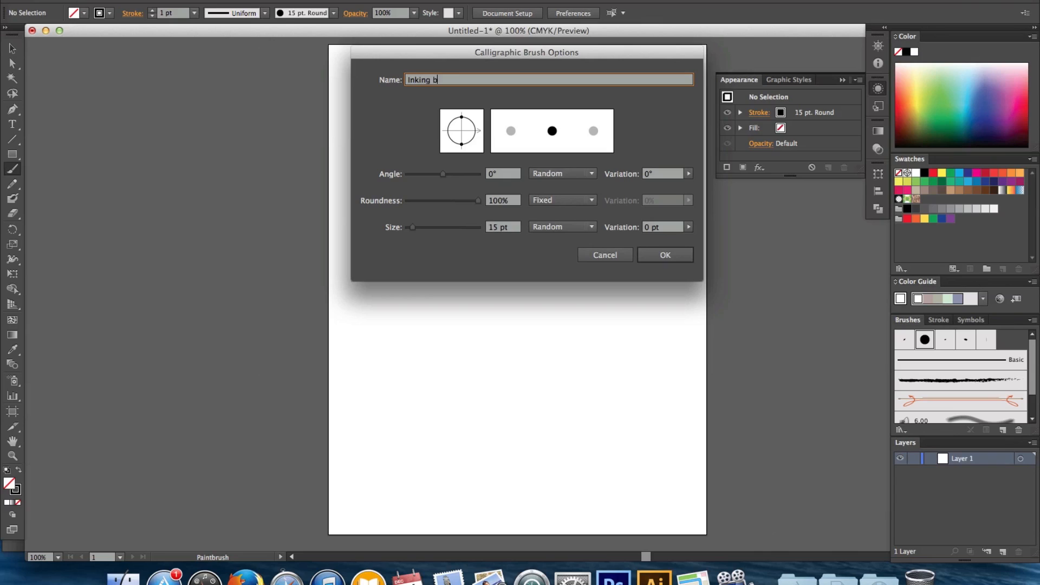
{"action": "type", "text": "rush"}
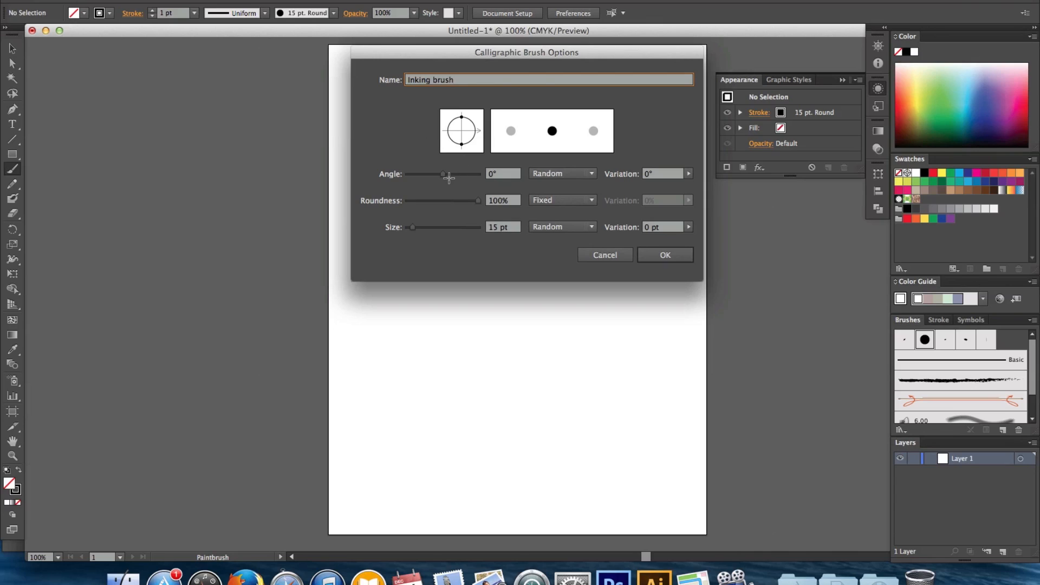
Set the brush angle to 40° driven by pen Tilt with 53° variation
{"action": "left_click", "coordinate": [500, 173]}
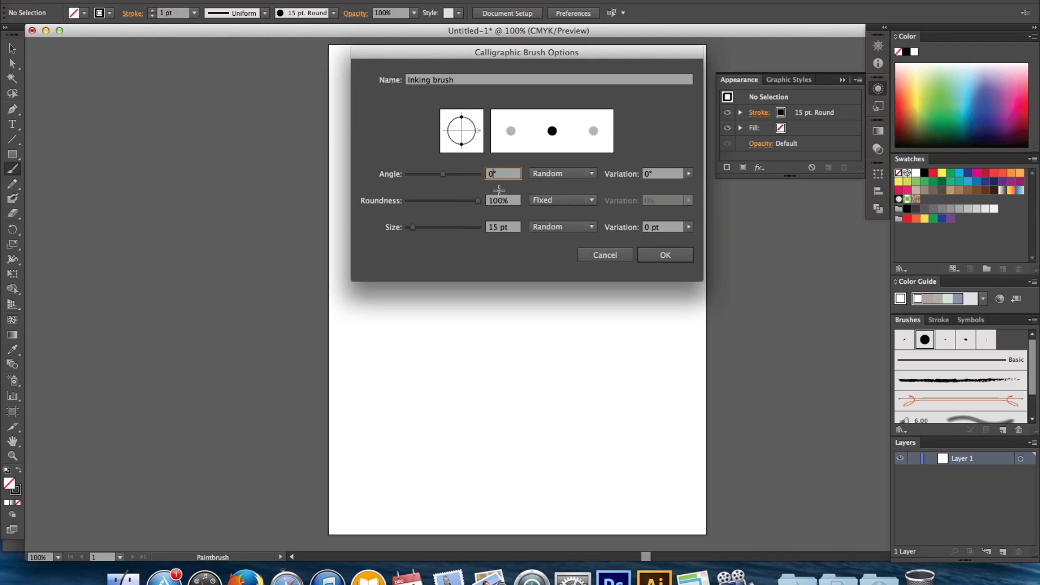
{"action": "type", "text": "40"}
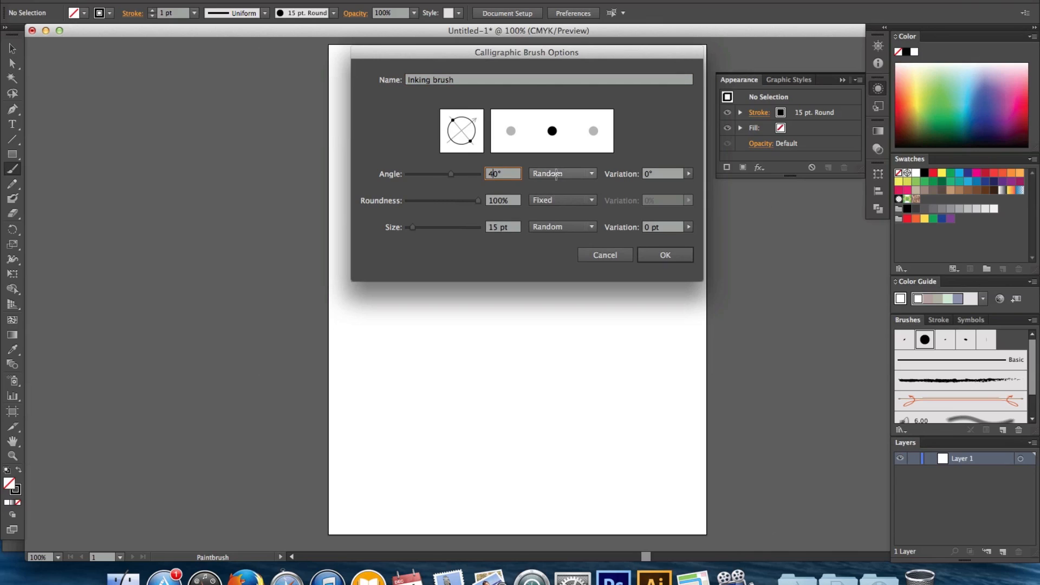
{"action": "left_click", "coordinate": [561, 173]}
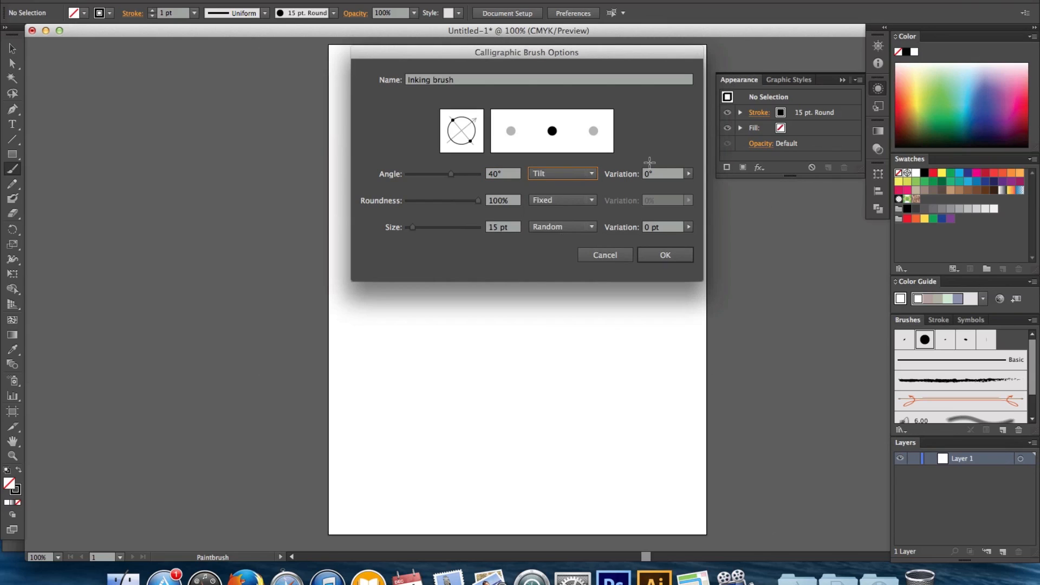
{"action": "left_click", "coordinate": [661, 174]}
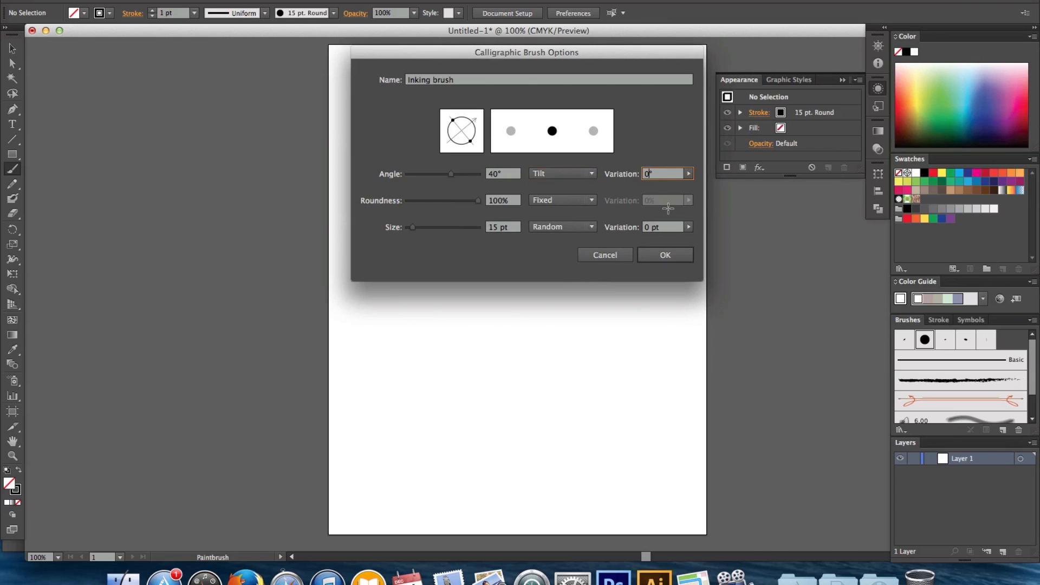
{"action": "type", "text": "53"}
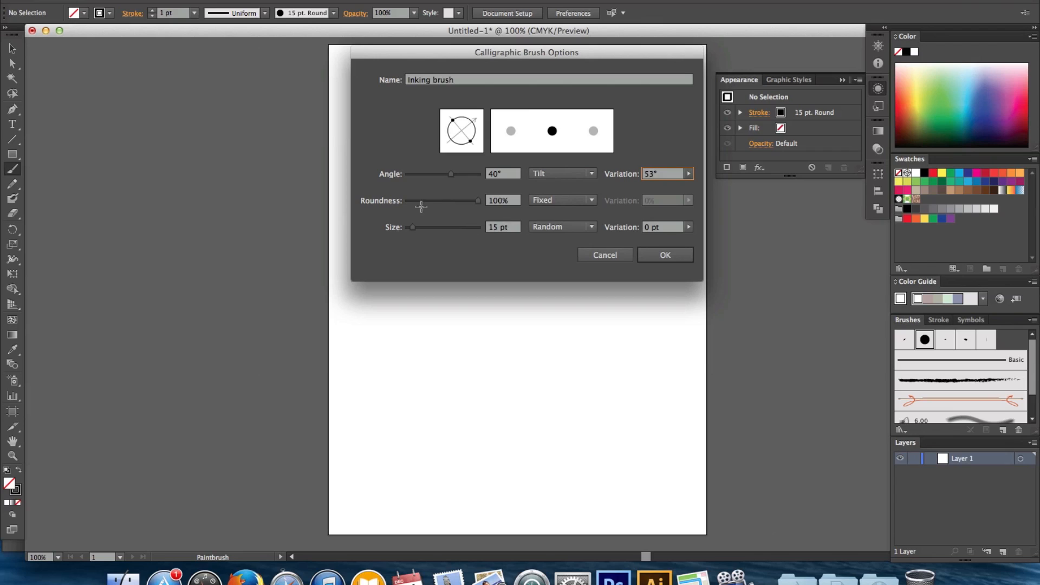
Flatten the tip roundness to 40% and start choosing how roundness varies
{"action": "left_click_drag", "start_coordinate": [475, 201], "coordinate": [429, 201]}
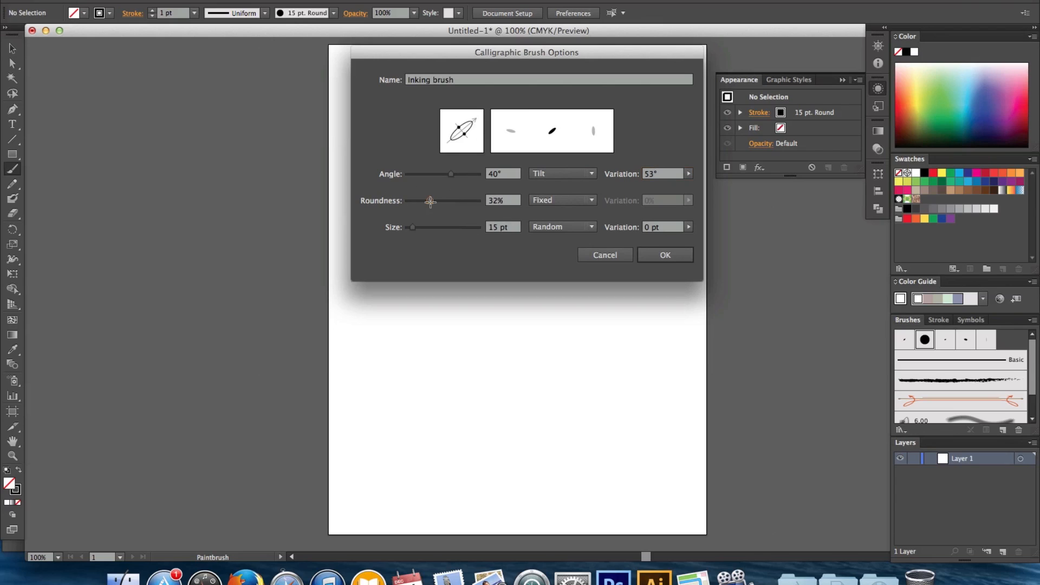
{"action": "left_click_drag", "start_coordinate": [430, 202], "coordinate": [436, 201]}
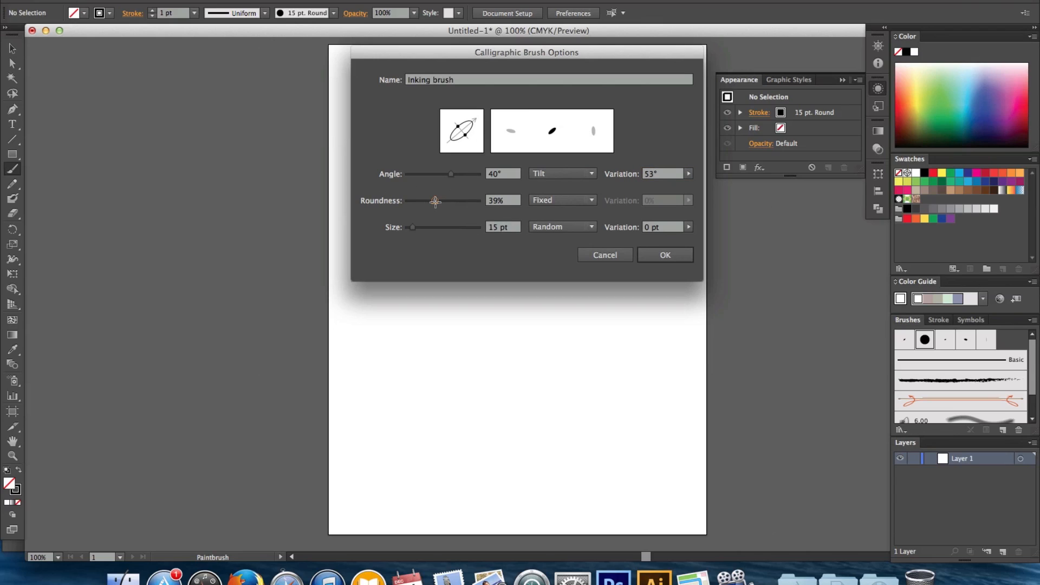
{"action": "left_click_drag", "start_coordinate": [434, 201], "coordinate": [437, 201]}
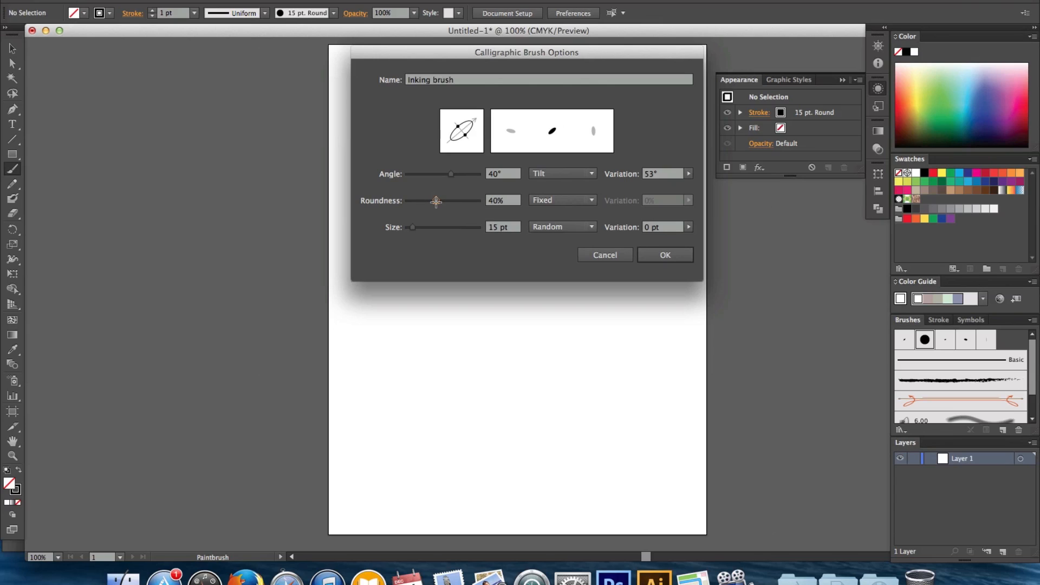
{"action": "left_click", "coordinate": [589, 200]}
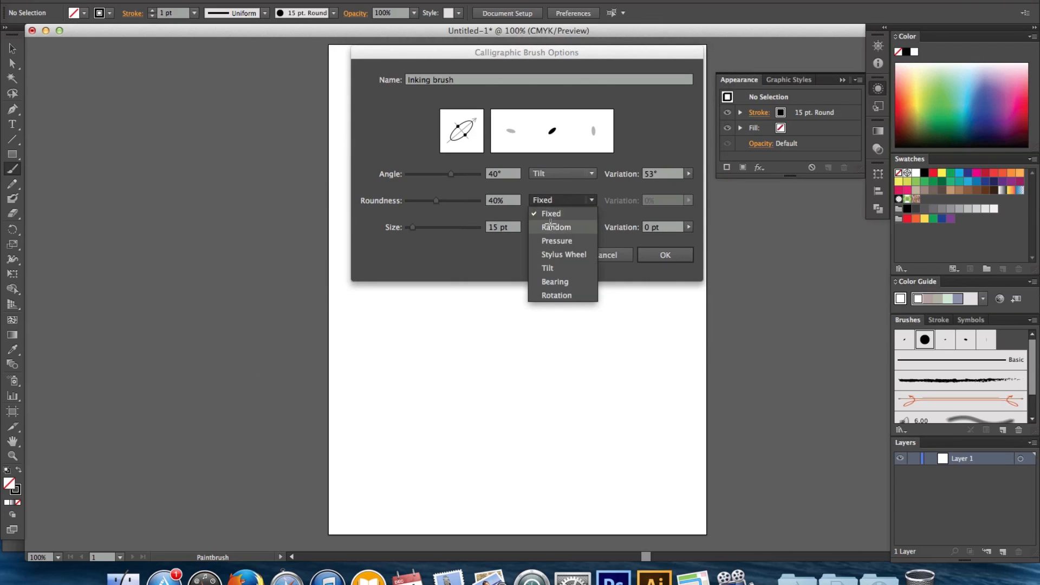
Give the Inking brush a random roundness variation of 24%
{"action": "left_click", "coordinate": [556, 226]}
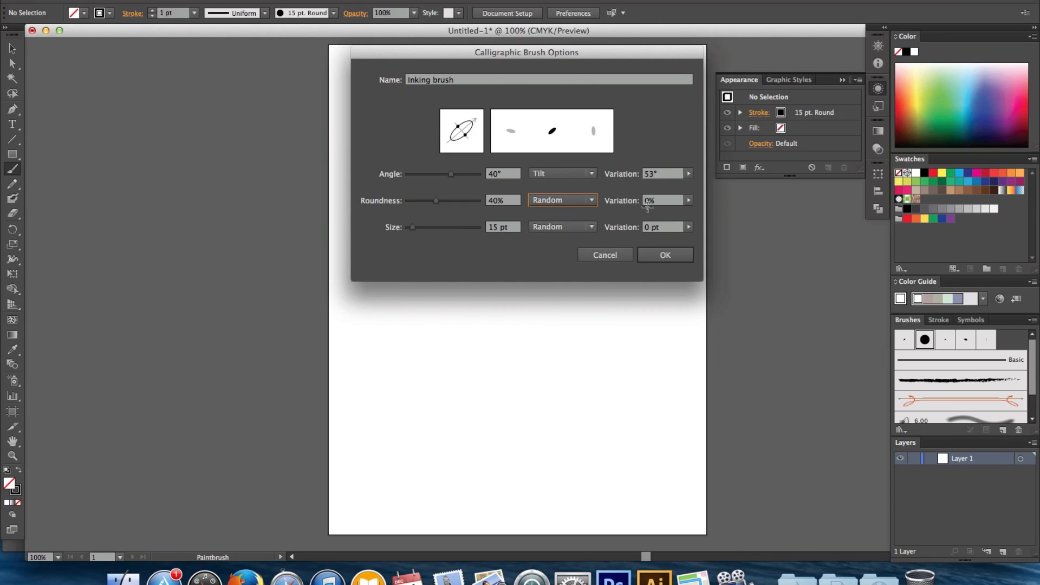
{"action": "left_click", "coordinate": [663, 200]}
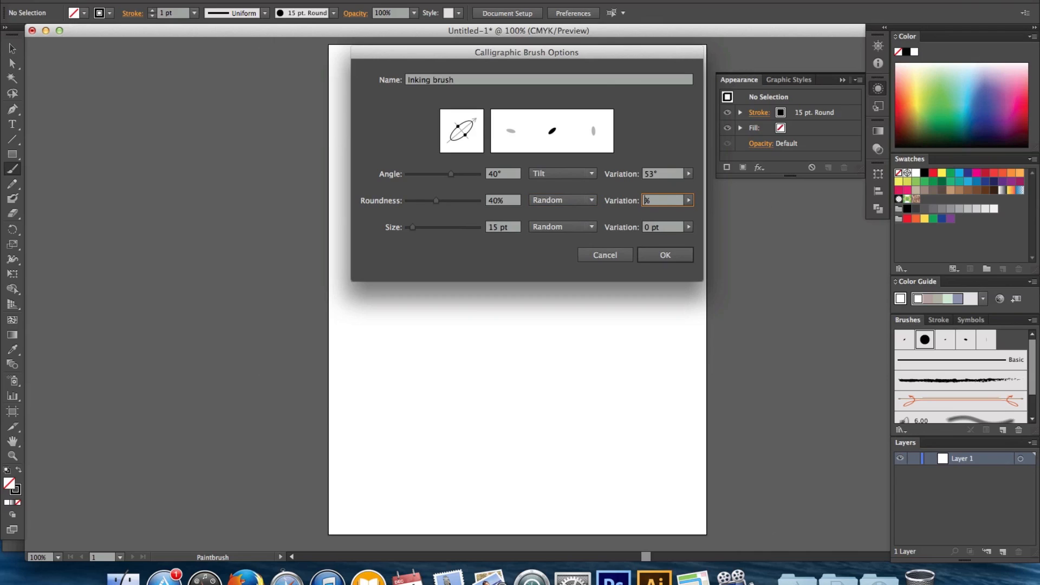
{"action": "type", "text": "24%"}
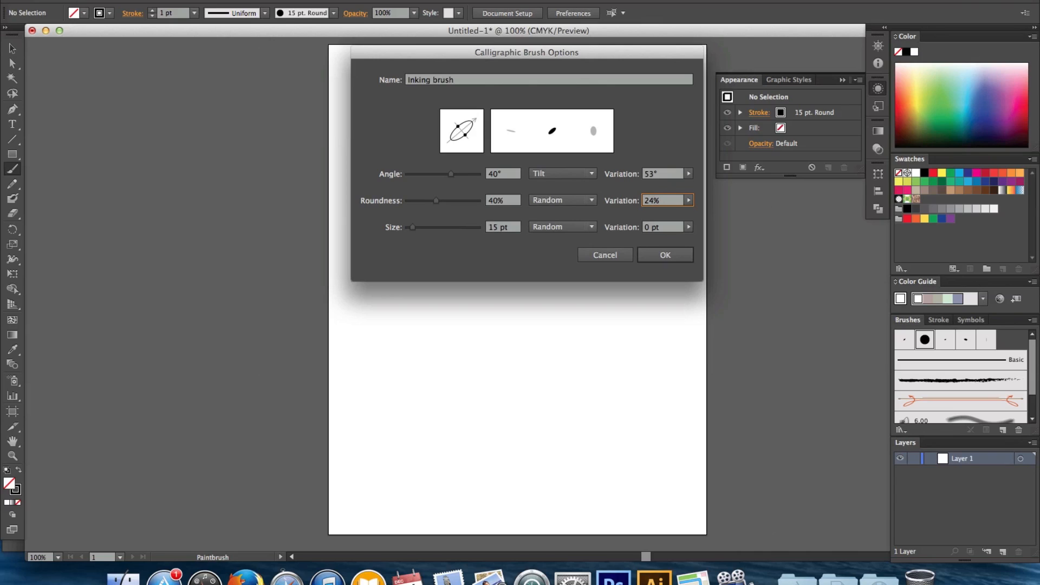
{"action": "left_click", "coordinate": [653, 199]}
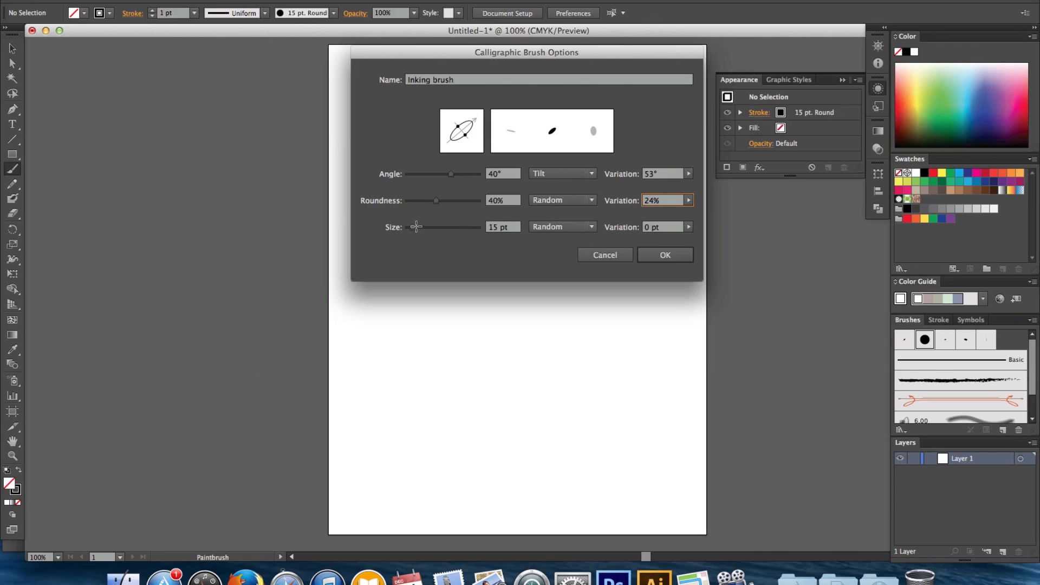
Set the brush size to 4 pt varying by Pressure and accept the finished brush
{"action": "left_click_drag", "start_coordinate": [418, 226], "coordinate": [412, 226]}
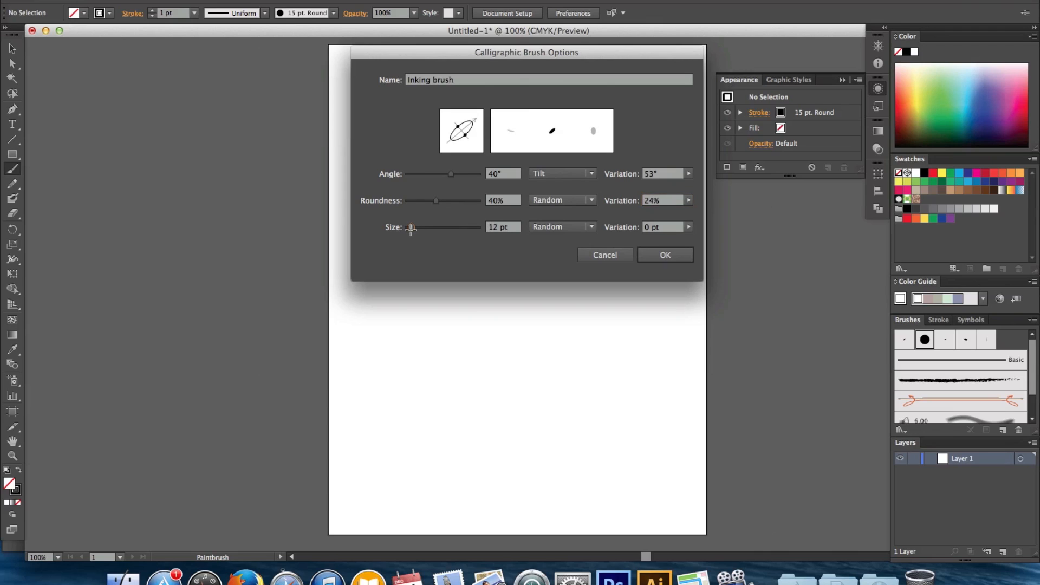
{"action": "left_click_drag", "start_coordinate": [411, 226], "coordinate": [408, 227]}
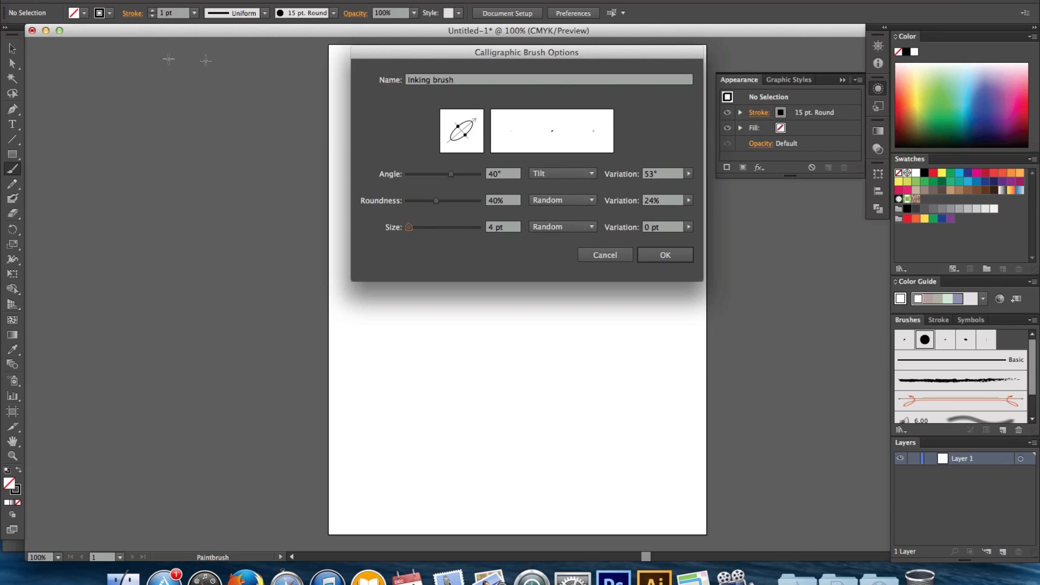
{"action": "mouse_move", "coordinate": [408, 212]}
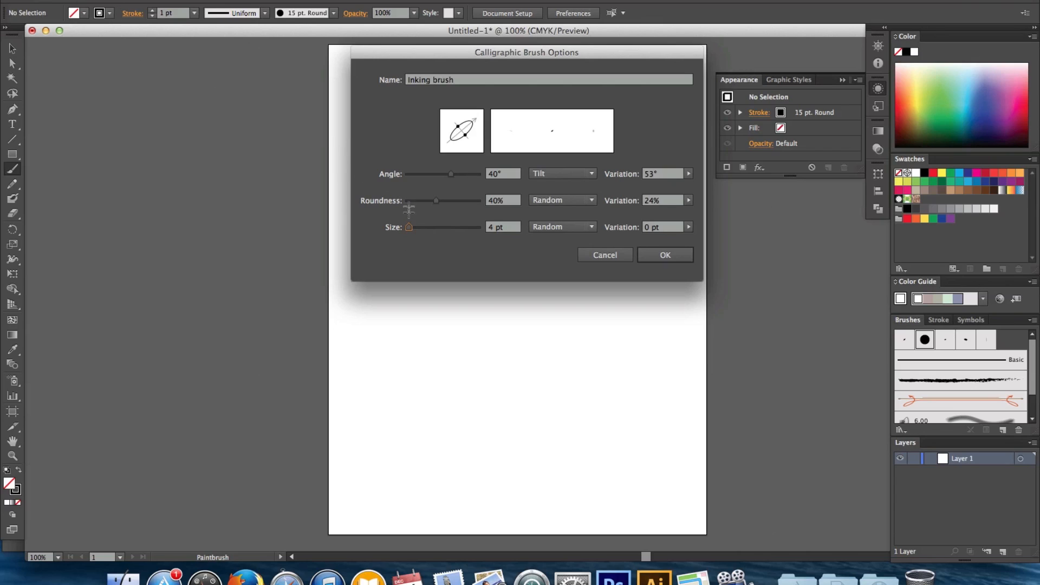
{"action": "mouse_move", "coordinate": [409, 228]}
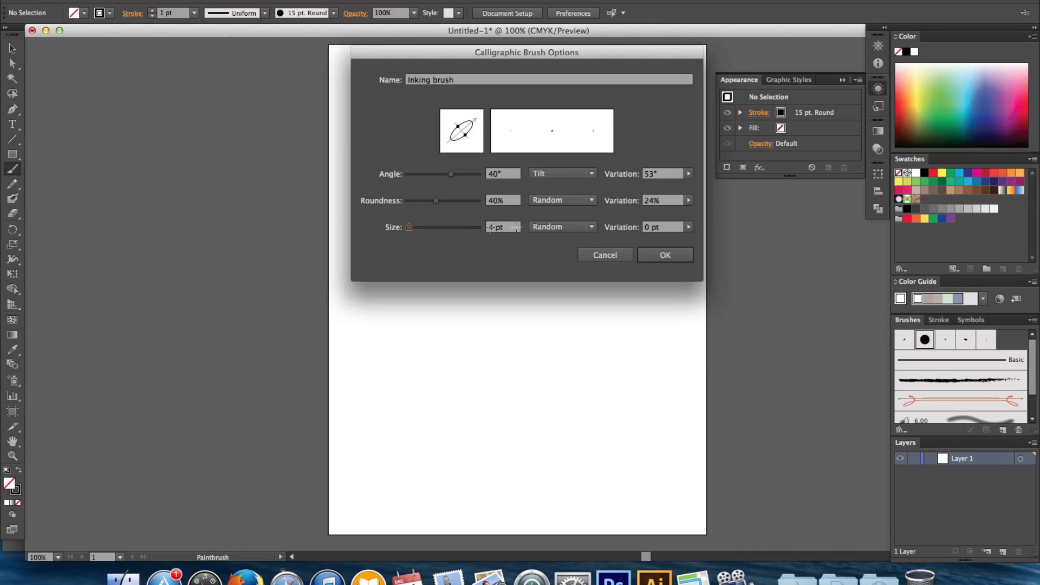
{"action": "left_click", "coordinate": [563, 227]}
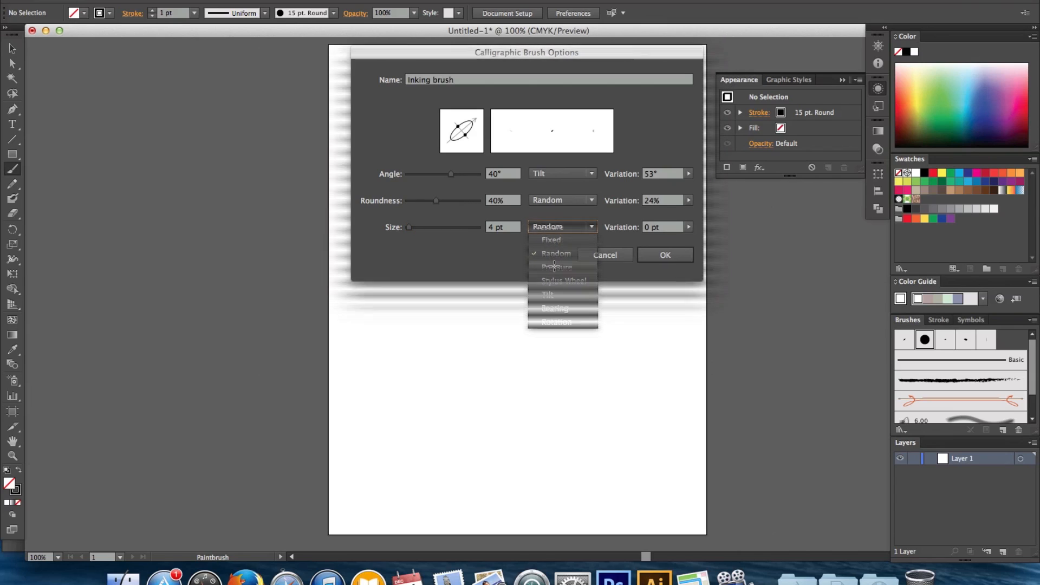
{"action": "left_click", "coordinate": [556, 267]}
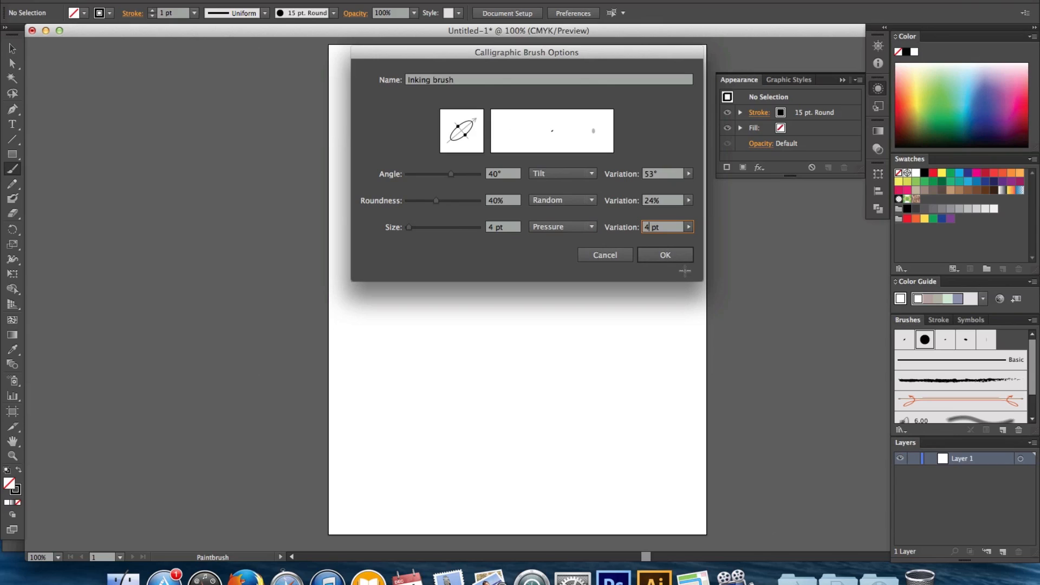
{"action": "left_click", "coordinate": [664, 255]}
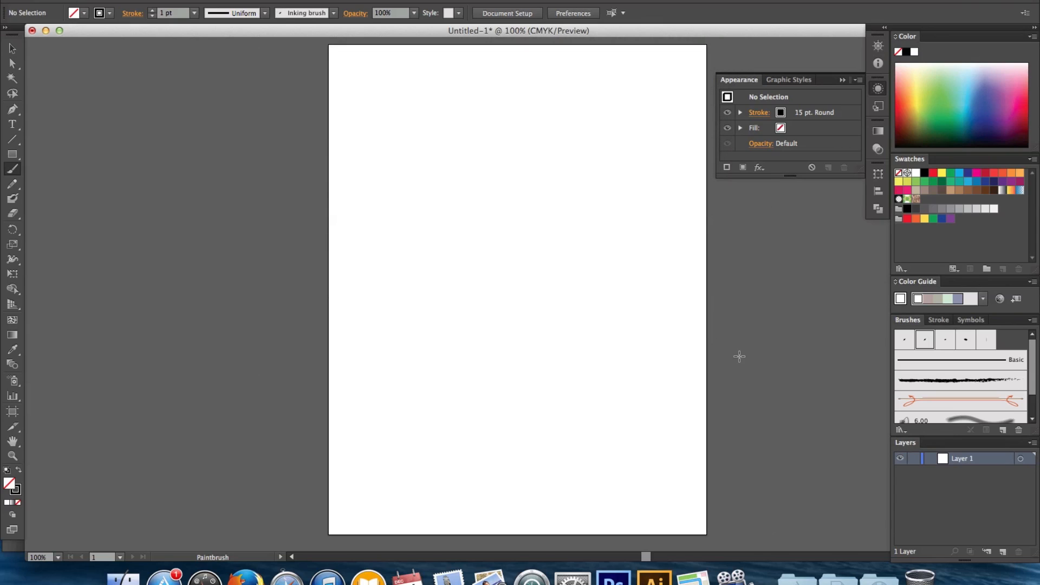
{"action": "mouse_move", "coordinate": [909, 316]}
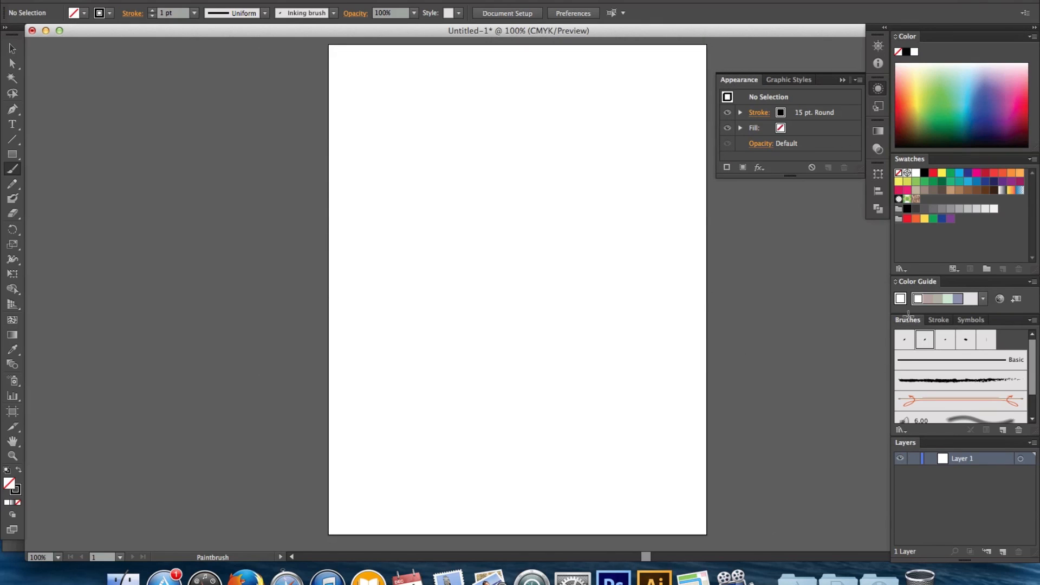
{"action": "mouse_move", "coordinate": [924, 339]}
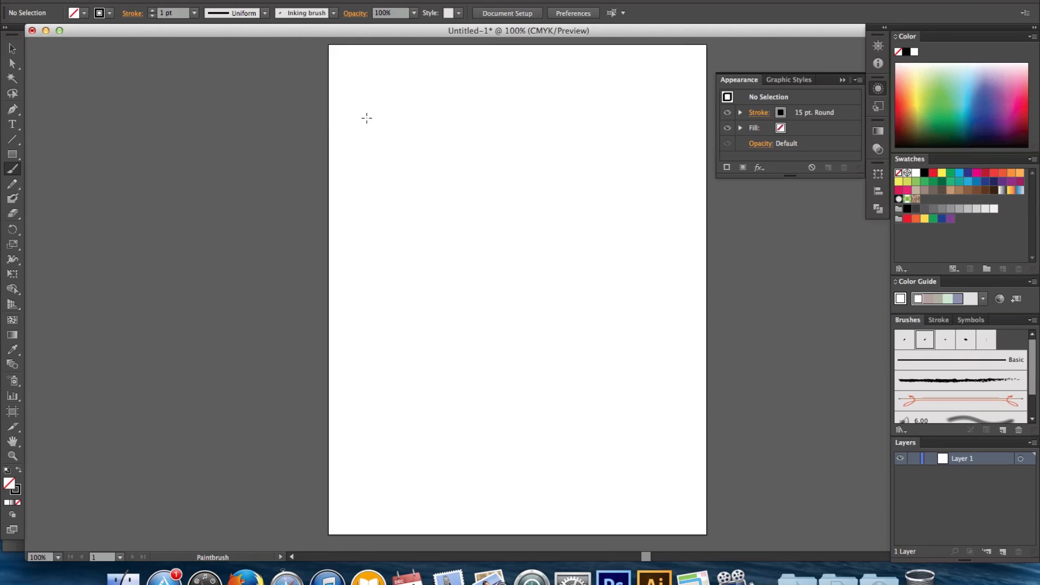
Paint several tapered curved strokes and a looping curve across the top of the page
{"action": "left_click_drag", "start_coordinate": [364, 93], "coordinate": [351, 122]}
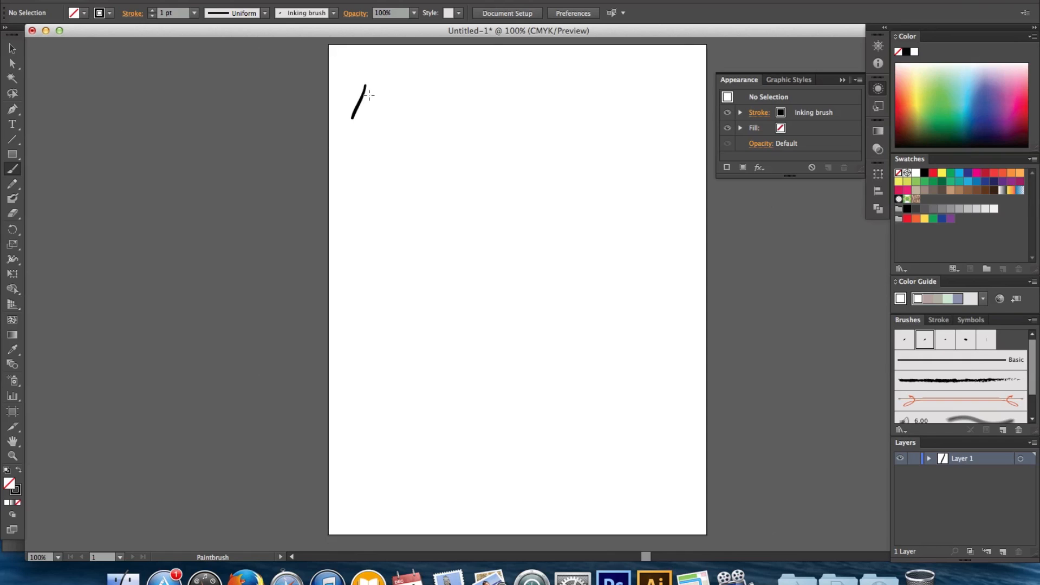
{"action": "left_click_drag", "start_coordinate": [379, 78], "coordinate": [372, 156]}
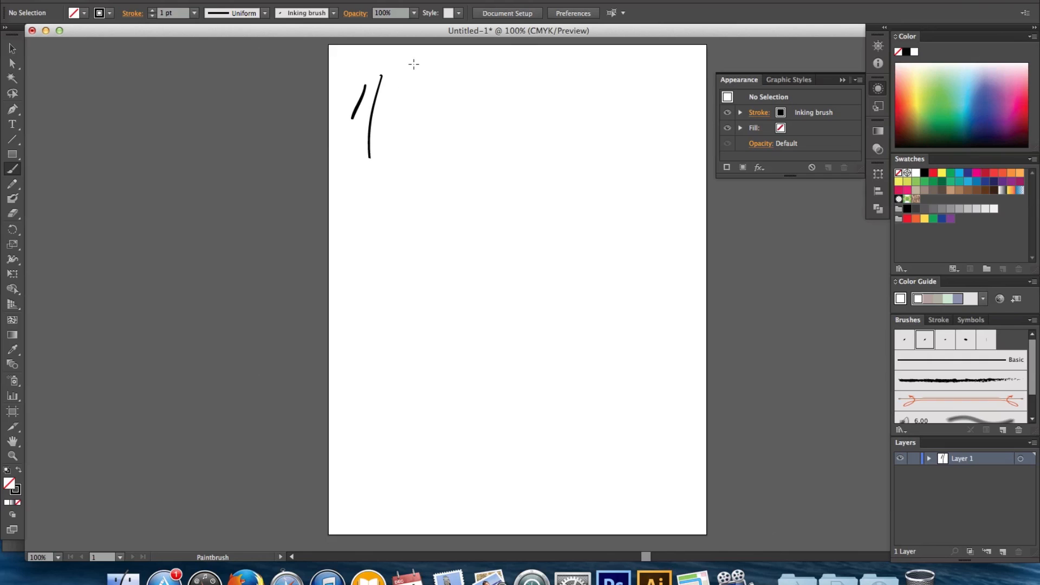
{"action": "left_click_drag", "start_coordinate": [416, 63], "coordinate": [415, 206]}
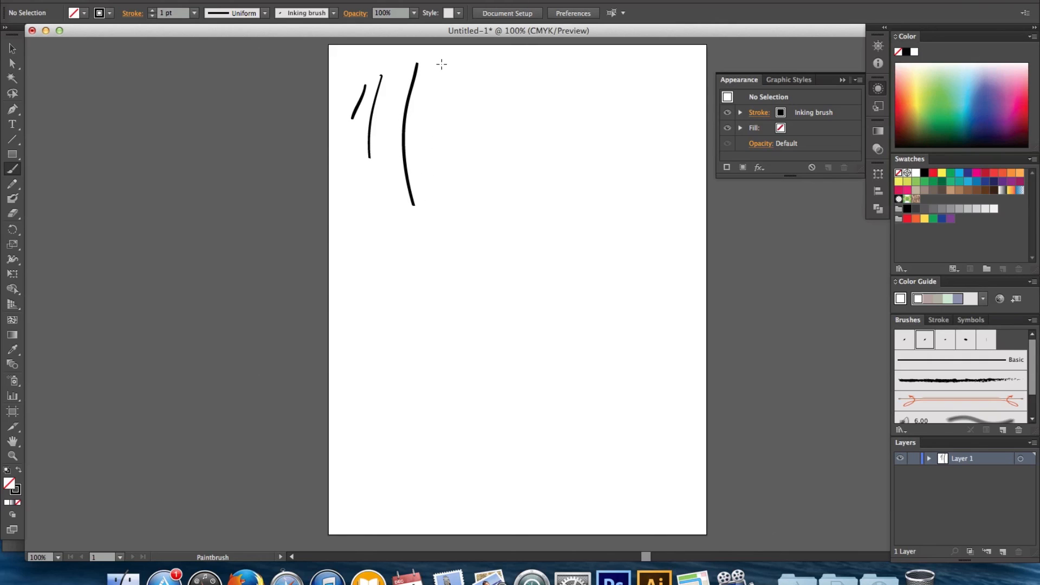
{"action": "left_click_drag", "start_coordinate": [441, 63], "coordinate": [477, 303]}
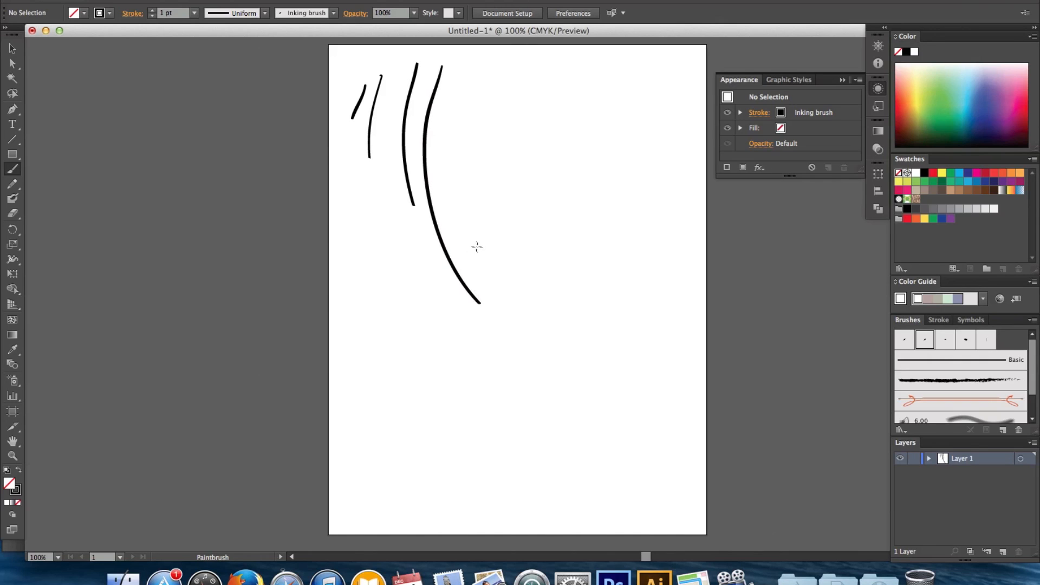
{"action": "left_click_drag", "start_coordinate": [465, 63], "coordinate": [477, 249]}
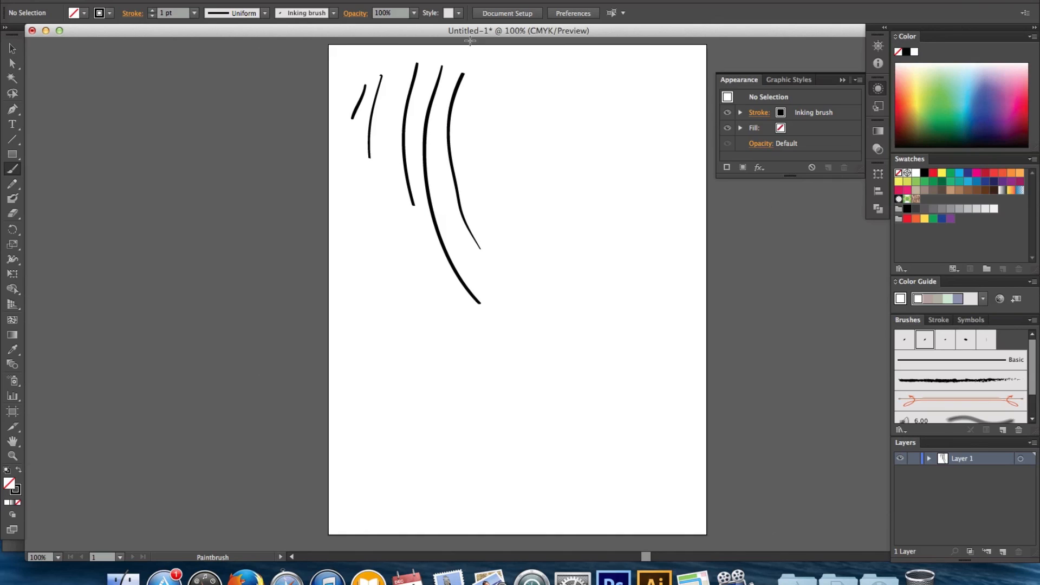
{"action": "left_click_drag", "start_coordinate": [509, 72], "coordinate": [510, 162]}
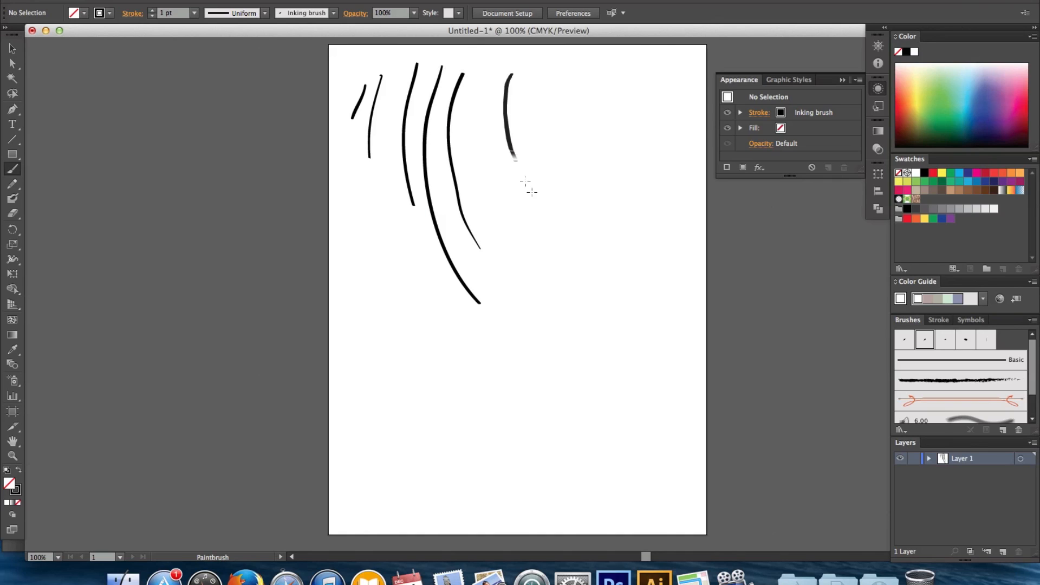
{"action": "left_click_drag", "start_coordinate": [507, 76], "coordinate": [531, 185]}
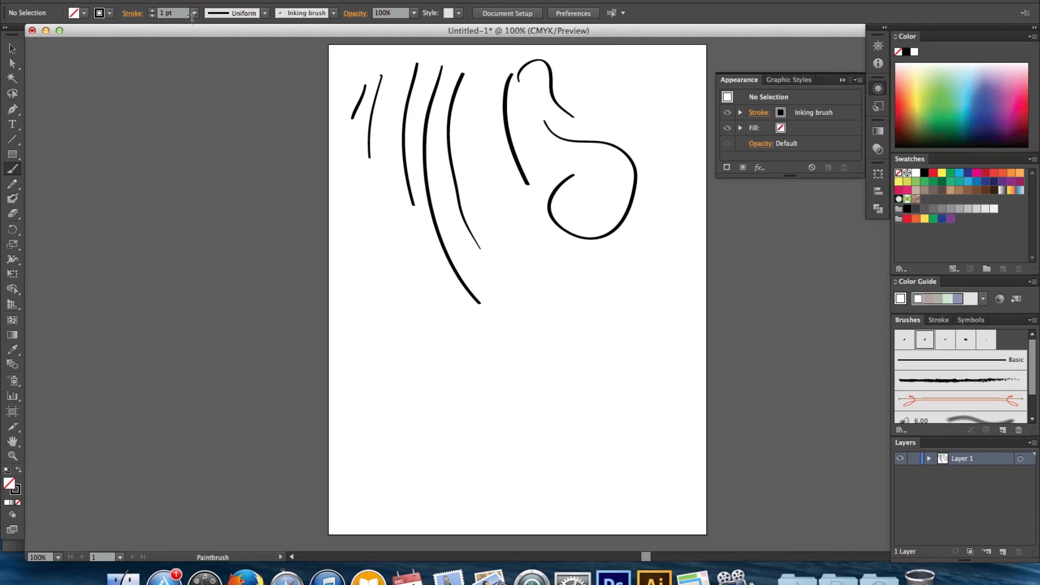
Paint a bold 2 pt curve in the lower left, then return the stroke weight to 1 pt
{"action": "left_click", "coordinate": [193, 13]}
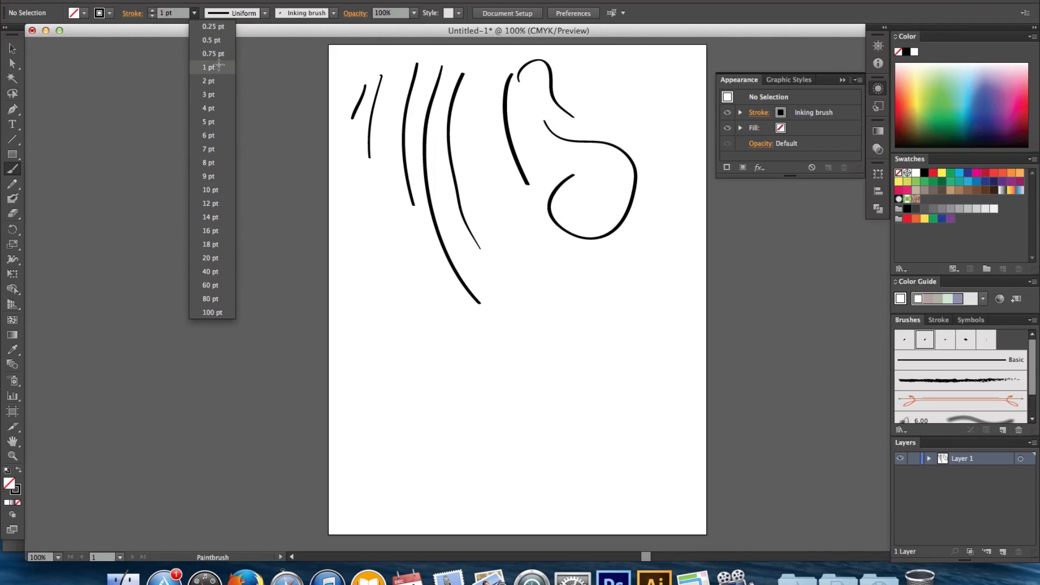
{"action": "left_click", "coordinate": [208, 80]}
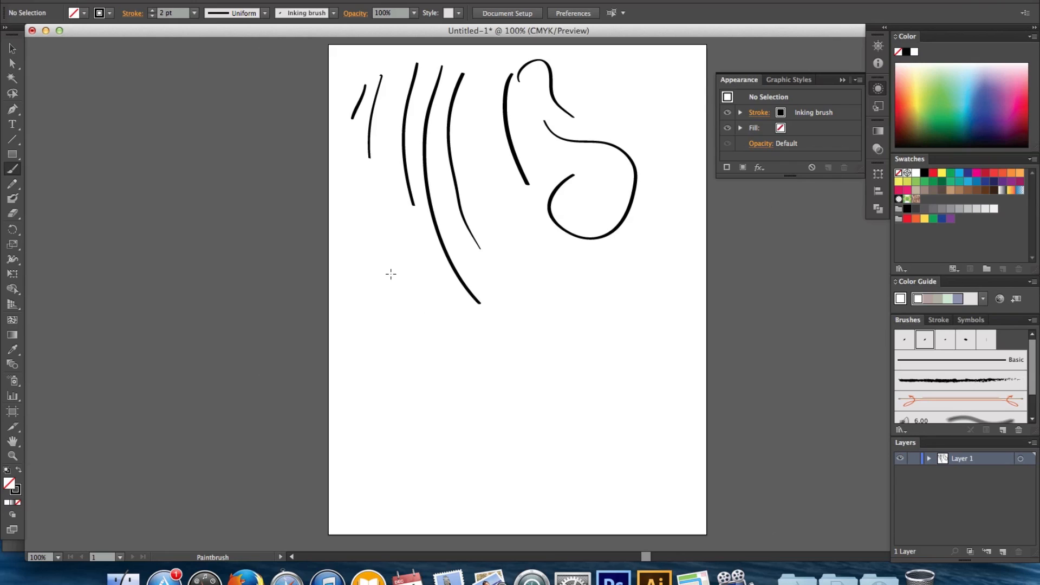
{"action": "left_click_drag", "start_coordinate": [390, 274], "coordinate": [451, 428]}
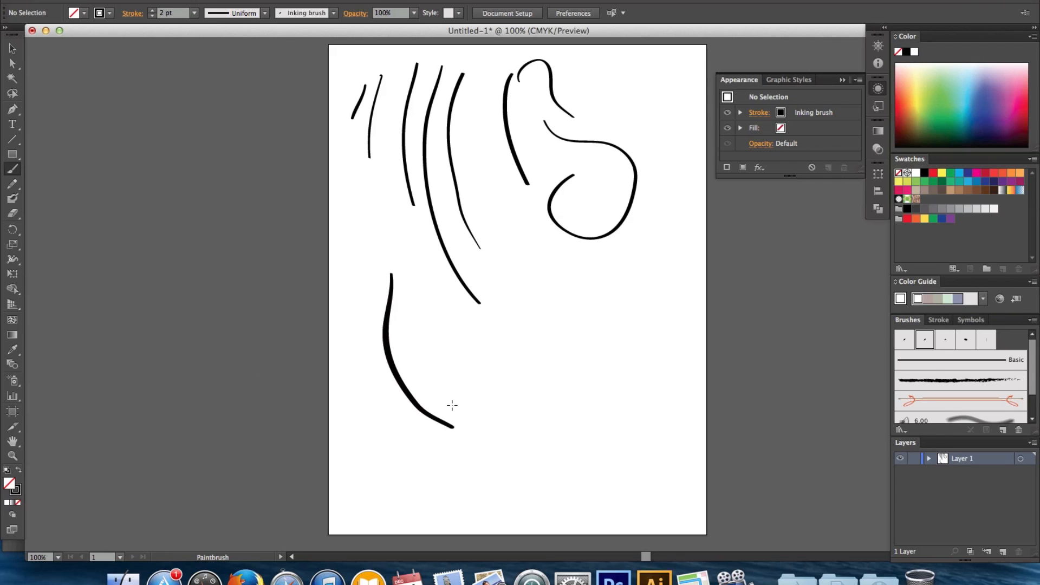
{"action": "left_click", "coordinate": [193, 13]}
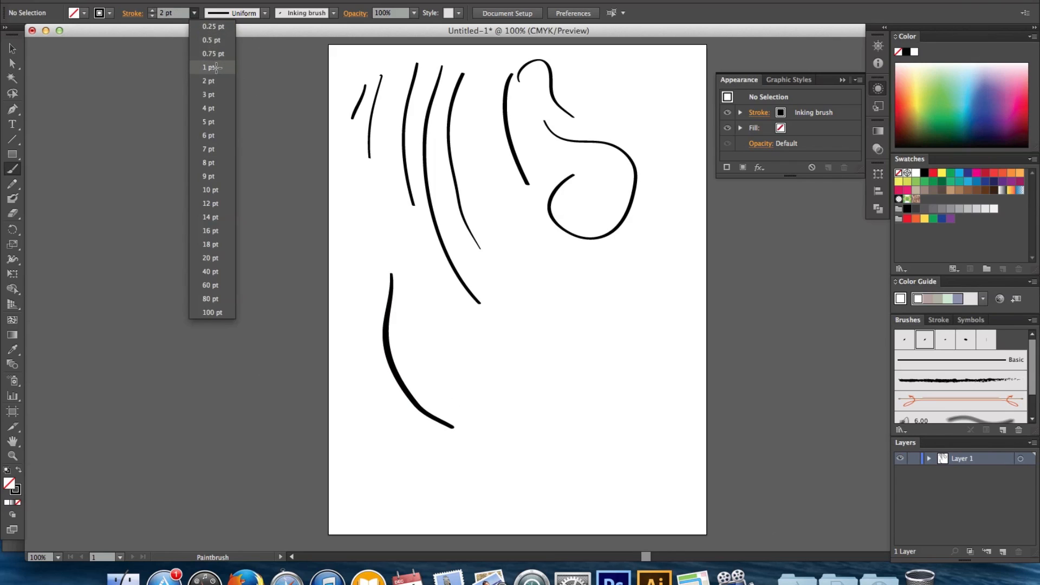
{"action": "left_click", "coordinate": [208, 67]}
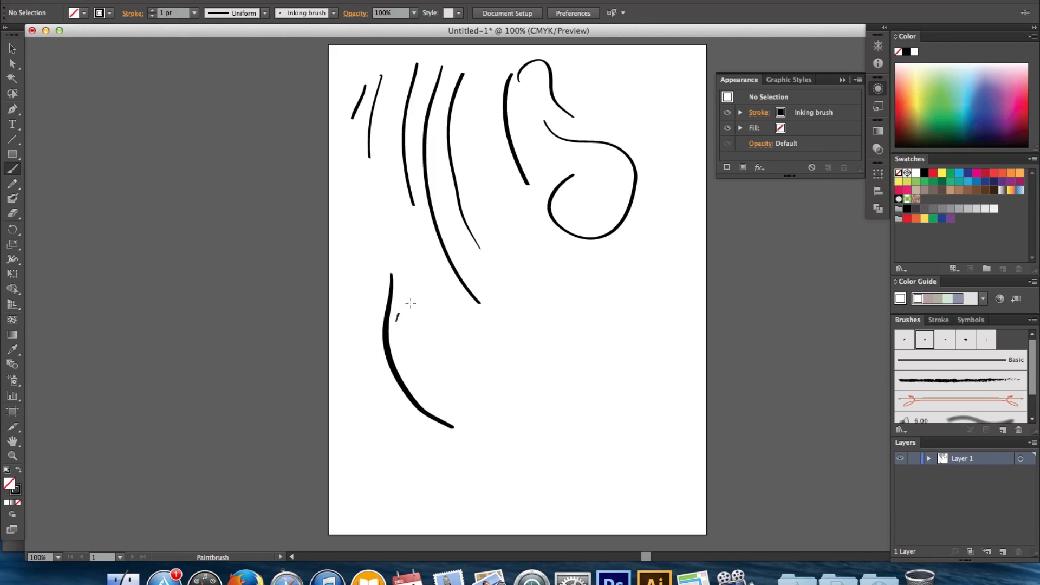
Add thin 1 pt marks, diagonal curves and a scribble around the lower curve
{"action": "left_click_drag", "start_coordinate": [397, 312], "coordinate": [415, 331]}
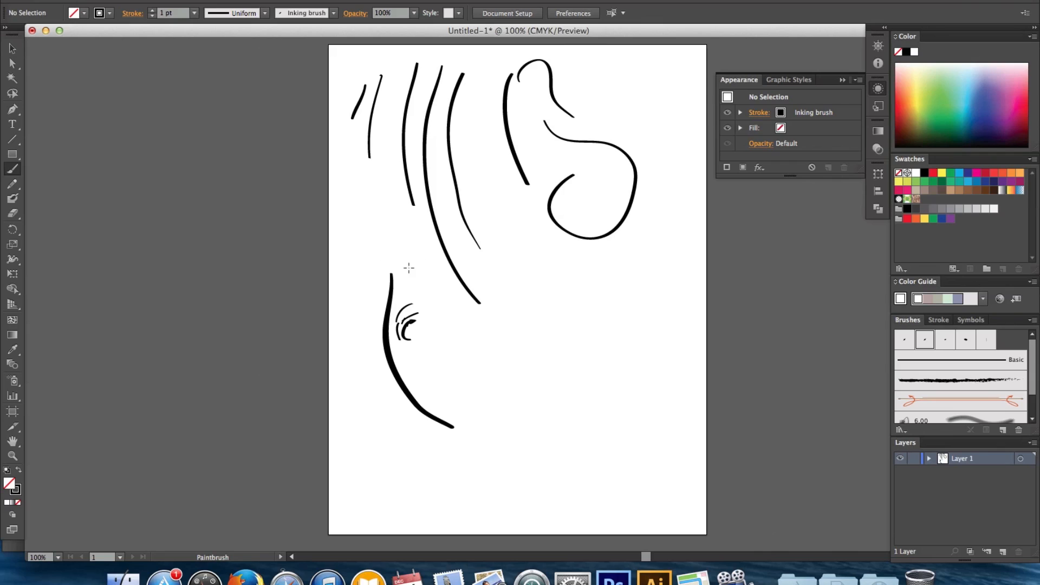
{"action": "mouse_move", "coordinate": [424, 269]}
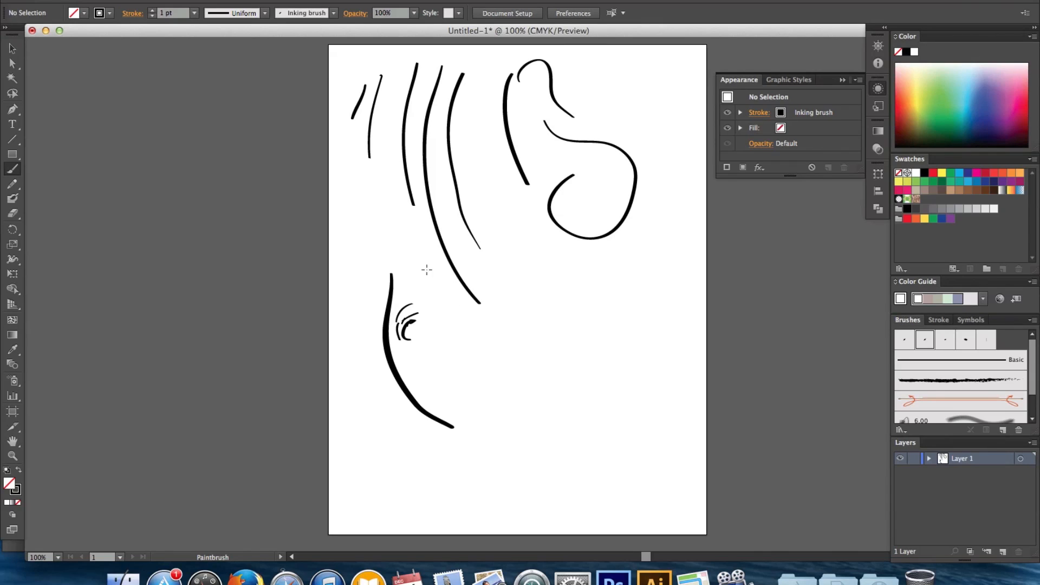
{"action": "mouse_move", "coordinate": [452, 319]}
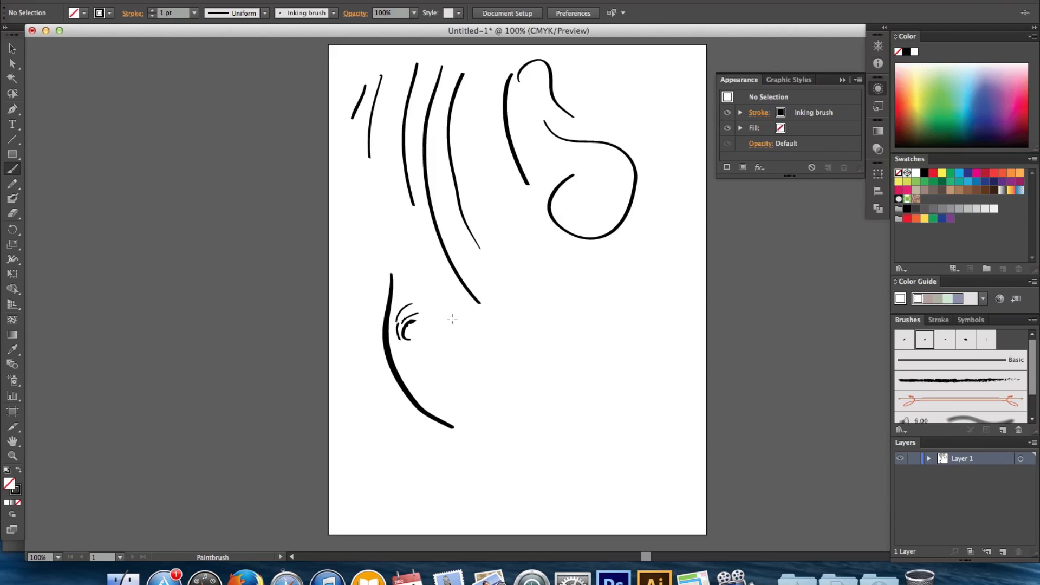
{"action": "left_click_drag", "start_coordinate": [457, 299], "coordinate": [478, 369]}
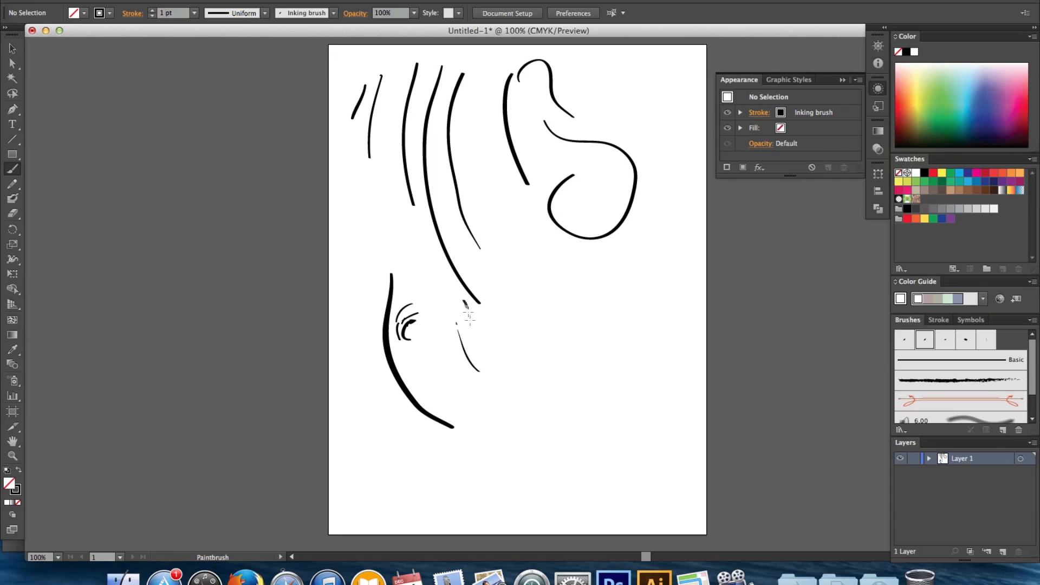
{"action": "left_click_drag", "start_coordinate": [464, 312], "coordinate": [550, 428]}
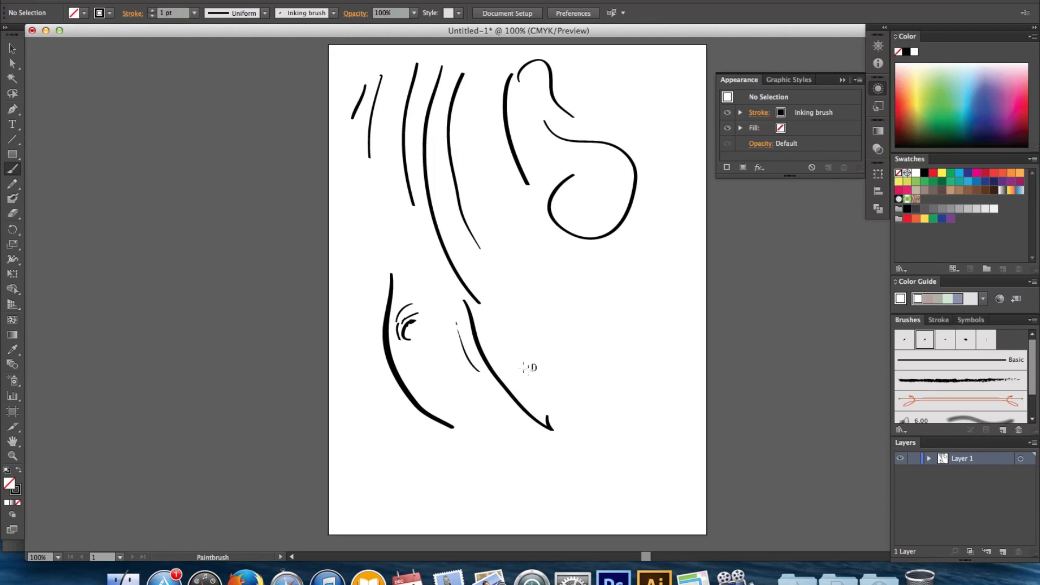
{"action": "left_click_drag", "start_coordinate": [537, 285], "coordinate": [577, 325]}
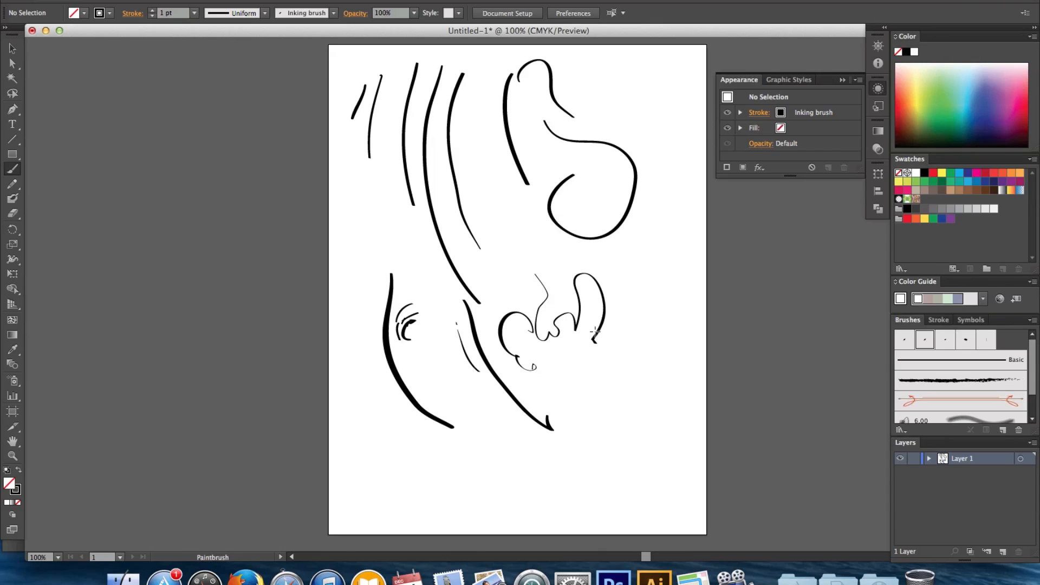
{"action": "mouse_move", "coordinate": [660, 370]}
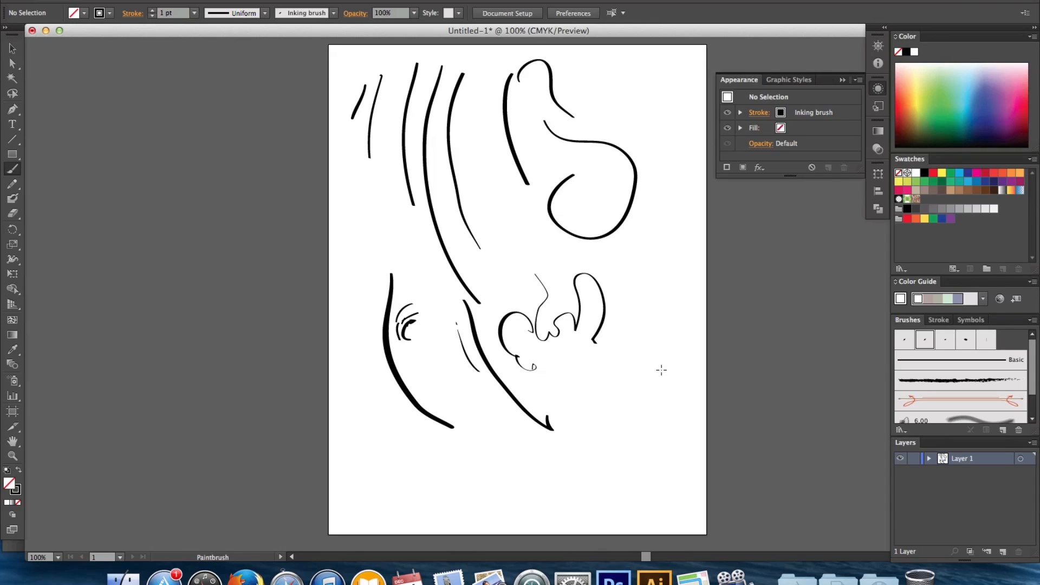
{"action": "mouse_move", "coordinate": [655, 279]}
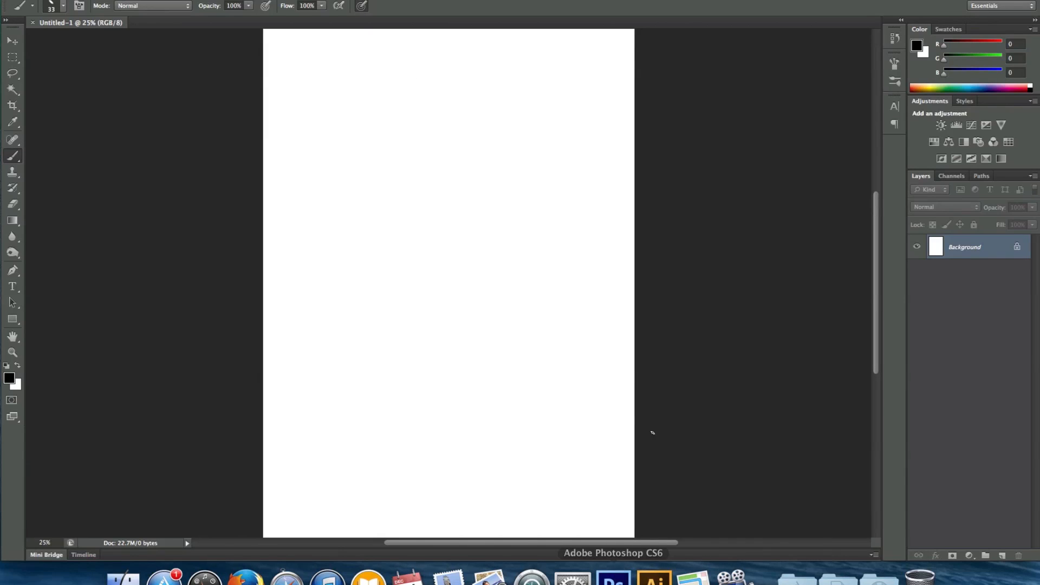
{"action": "mouse_move", "coordinate": [740, 229]}
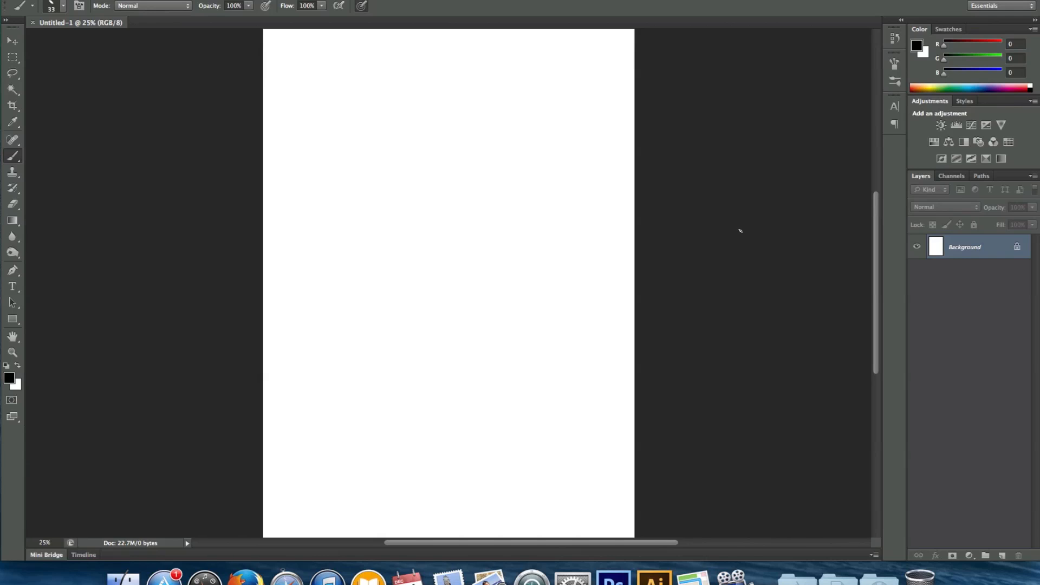
{"action": "mouse_move", "coordinate": [674, 196]}
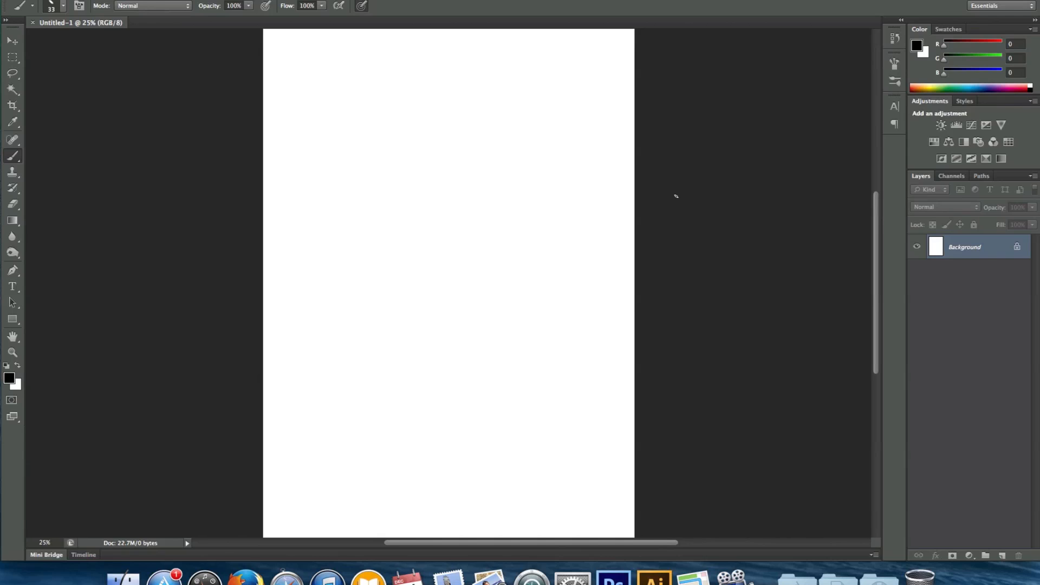
Dab and draw a few pressure test strokes on the blank Photoshop canvas
{"action": "left_click", "coordinate": [334, 118]}
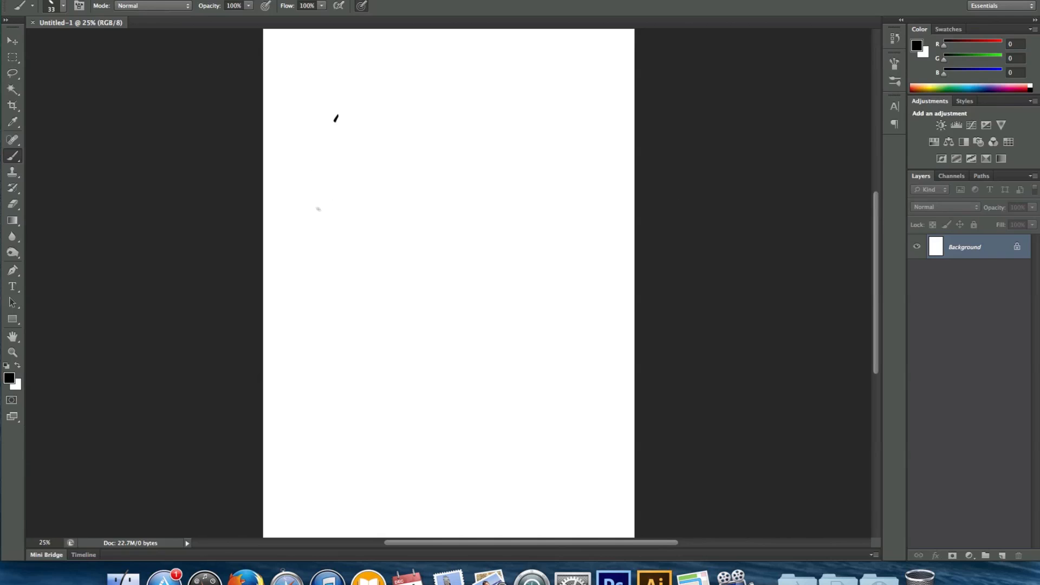
{"action": "left_click_drag", "start_coordinate": [322, 119], "coordinate": [325, 276]}
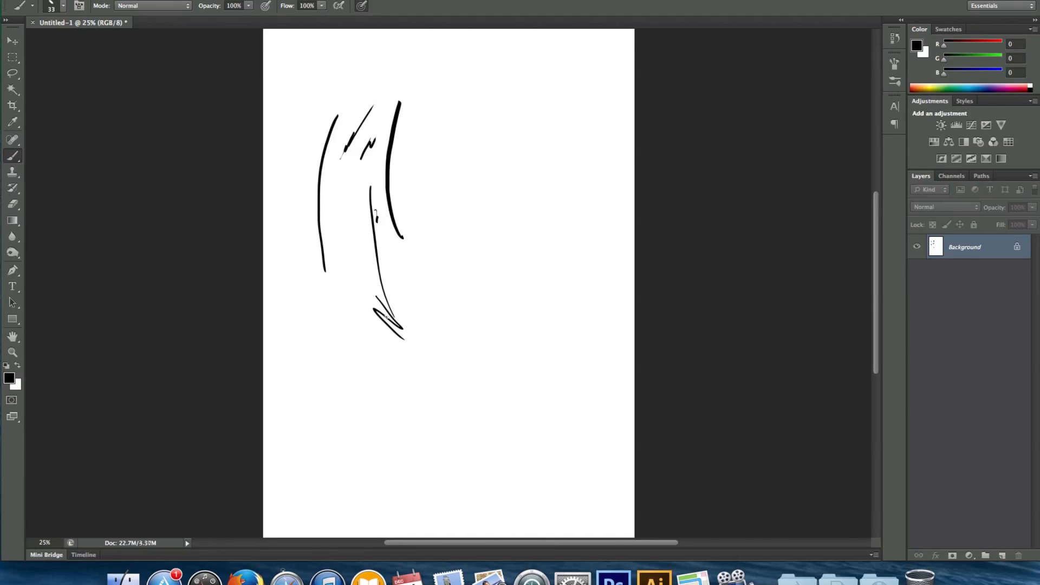
{"action": "left_click", "coordinate": [63, 6]}
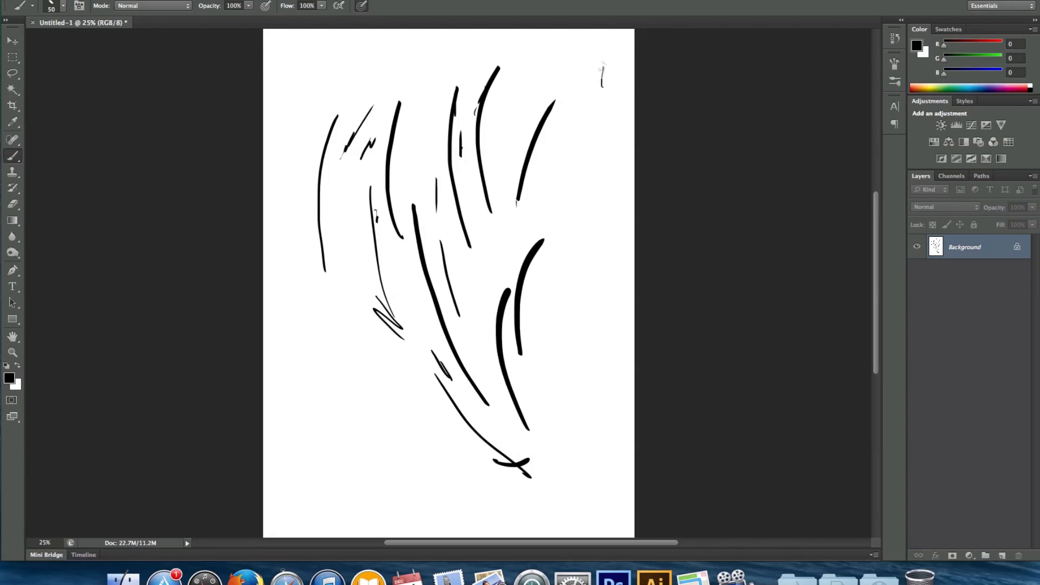
{"action": "left_click_drag", "start_coordinate": [600, 69], "coordinate": [608, 285]}
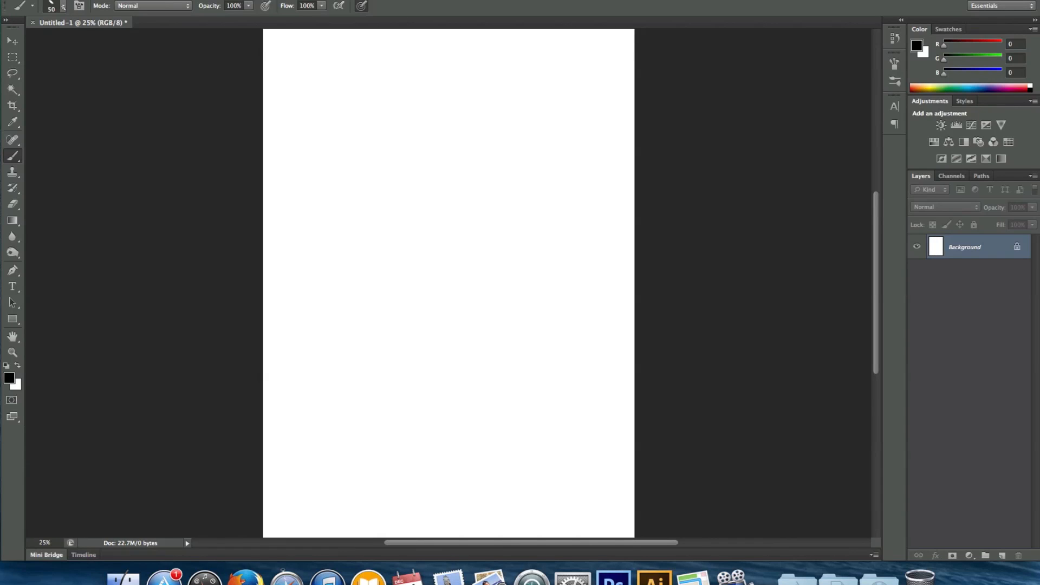
{"action": "mouse_move", "coordinate": [51, 6]}
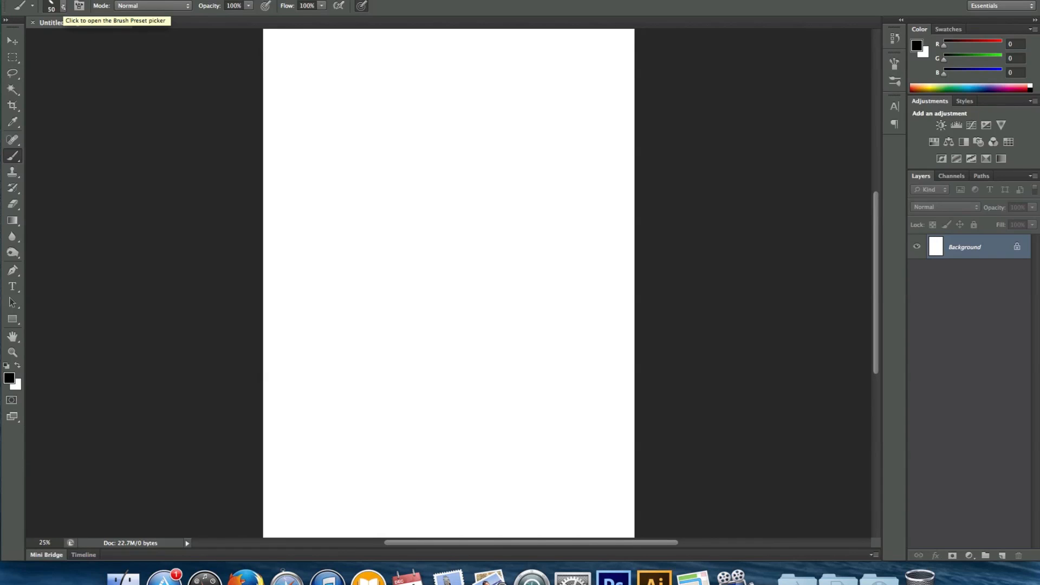
Choose the flat angled 33 px tip from the Brush Preset picker
{"action": "left_click", "coordinate": [63, 6]}
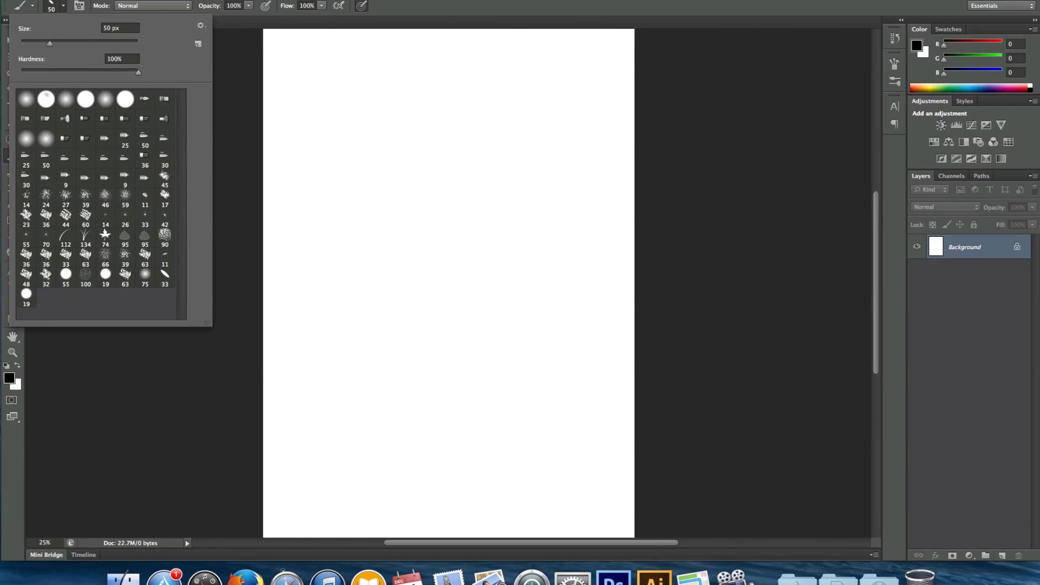
{"action": "mouse_move", "coordinate": [45, 100]}
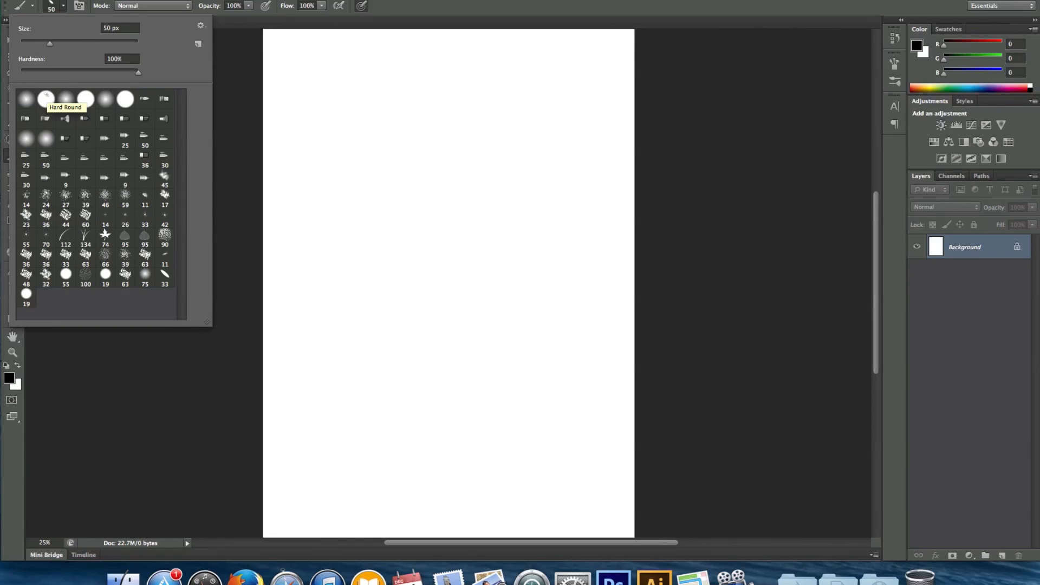
{"action": "left_click", "coordinate": [45, 99]}
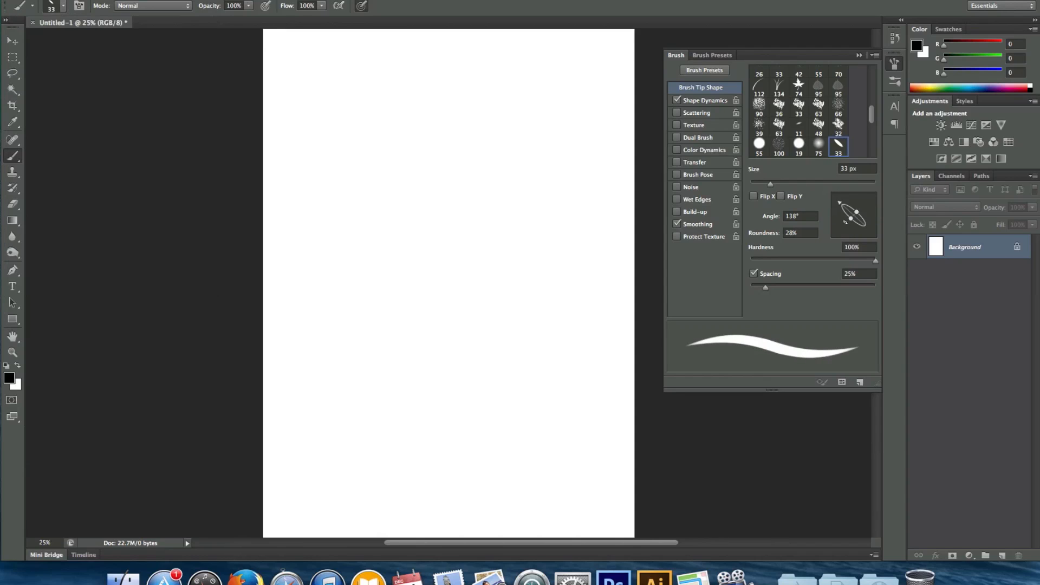
Set the brush tip to 31 px at a 142° angle with 36% roundness
{"action": "left_click_drag", "start_coordinate": [862, 206], "coordinate": [850, 199]}
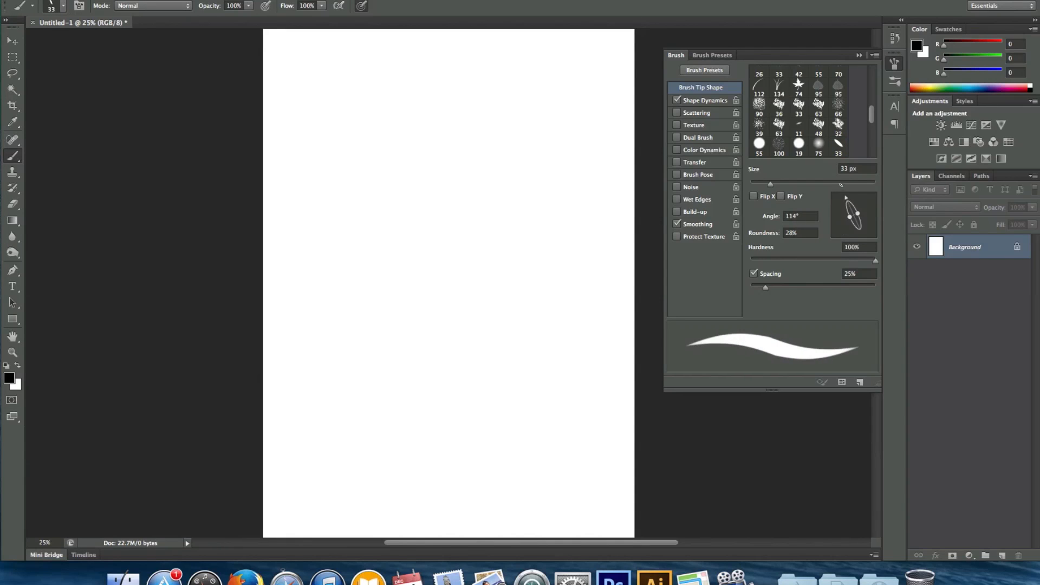
{"action": "left_click_drag", "start_coordinate": [859, 205], "coordinate": [849, 219]}
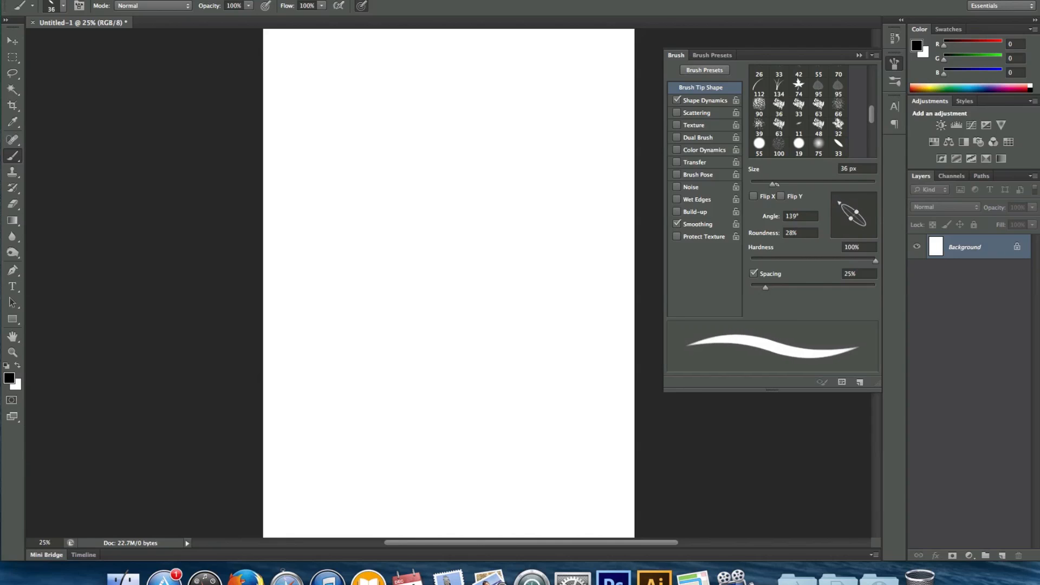
{"action": "left_click_drag", "start_coordinate": [773, 184], "coordinate": [768, 184]}
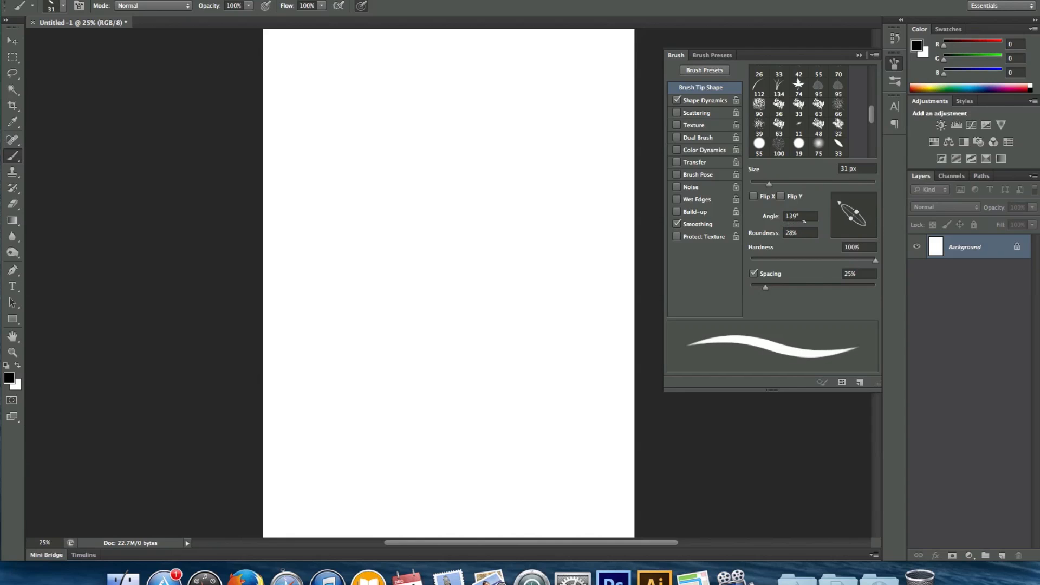
{"action": "left_click_drag", "start_coordinate": [859, 213], "coordinate": [862, 218]}
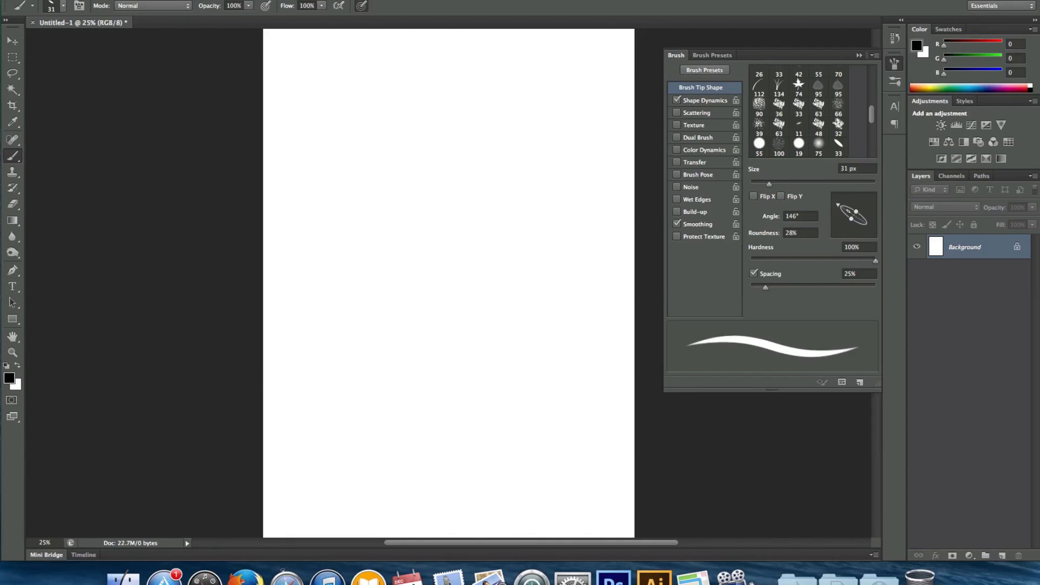
{"action": "left_click_drag", "start_coordinate": [856, 211], "coordinate": [854, 214]}
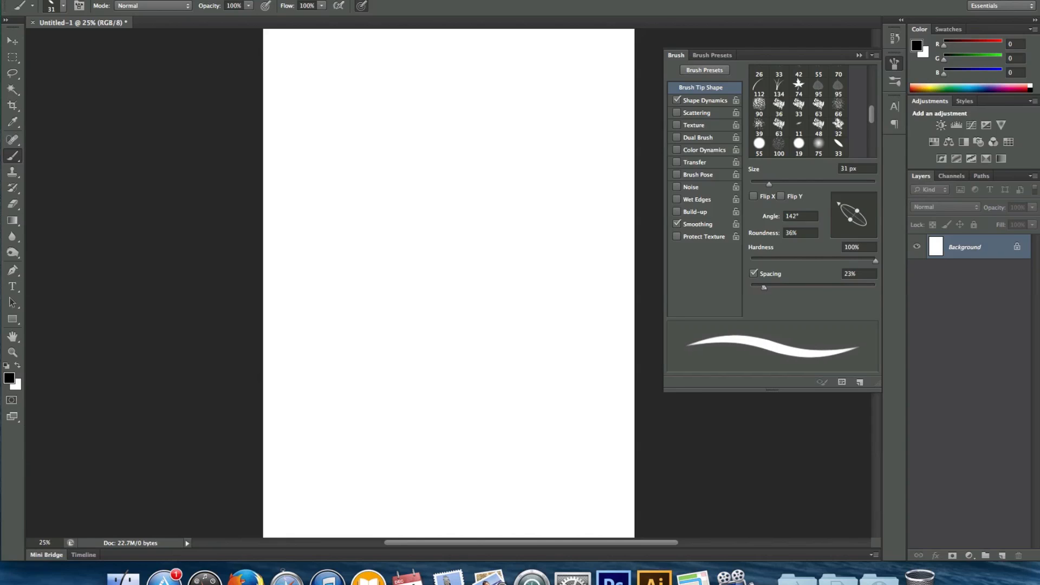
Bring the brush spacing down to 20% for smooth strokes
{"action": "left_click_drag", "start_coordinate": [763, 288], "coordinate": [851, 287]}
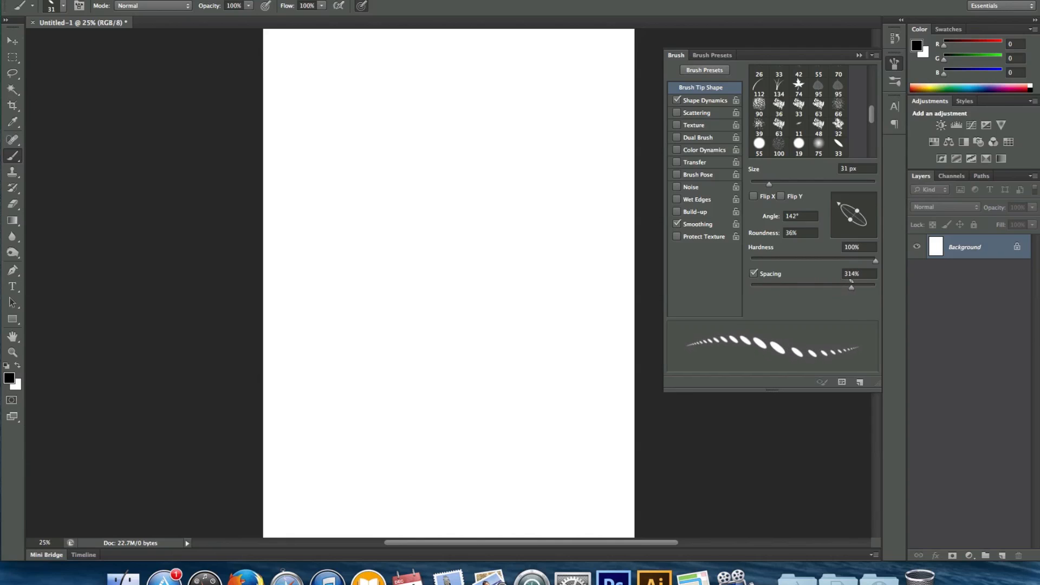
{"action": "left_click_drag", "start_coordinate": [851, 285], "coordinate": [810, 285]}
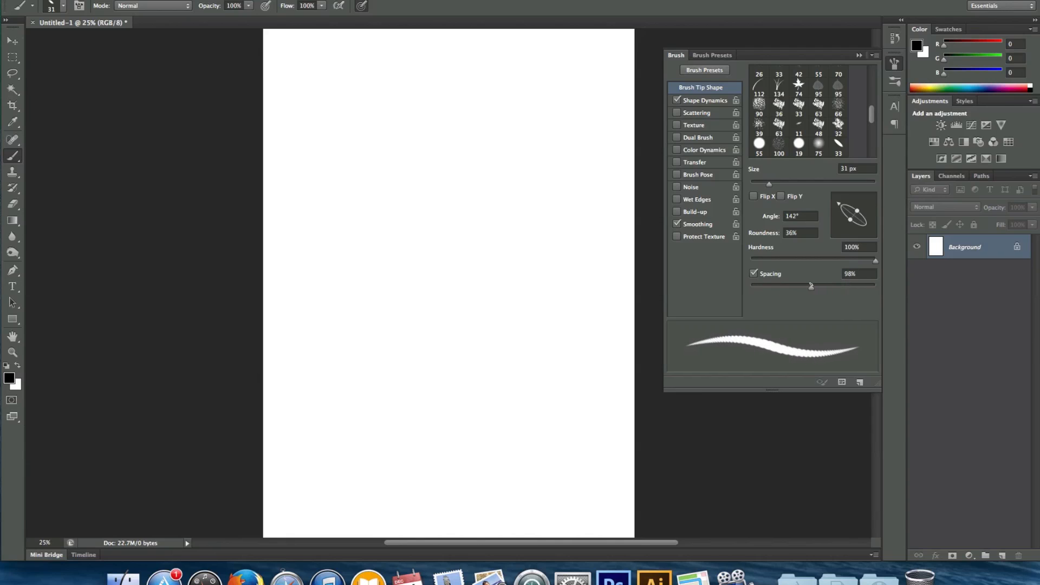
{"action": "left_click_drag", "start_coordinate": [809, 285], "coordinate": [764, 286]}
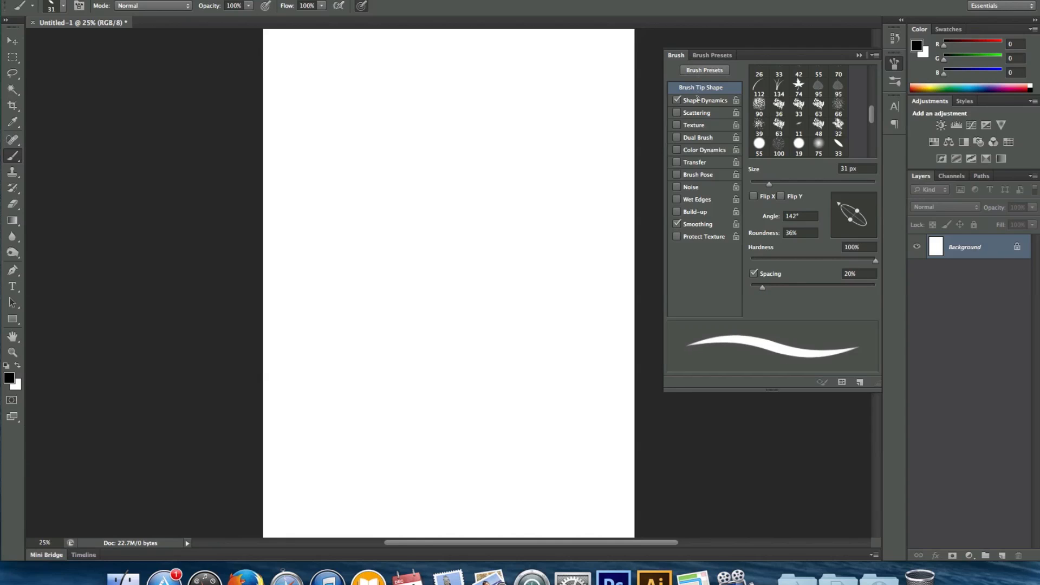
{"action": "left_click", "coordinate": [704, 100]}
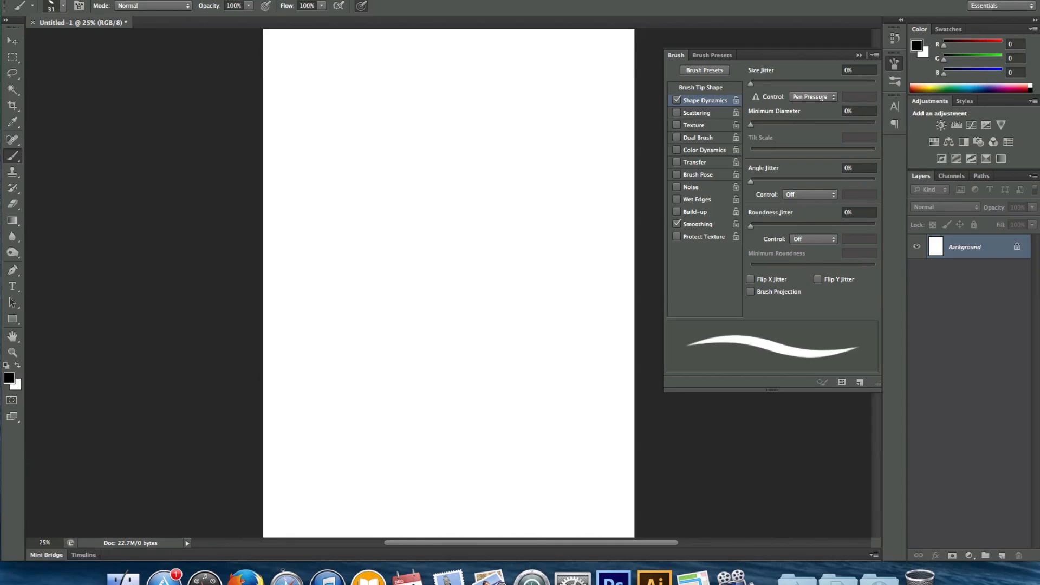
{"action": "mouse_move", "coordinate": [813, 97]}
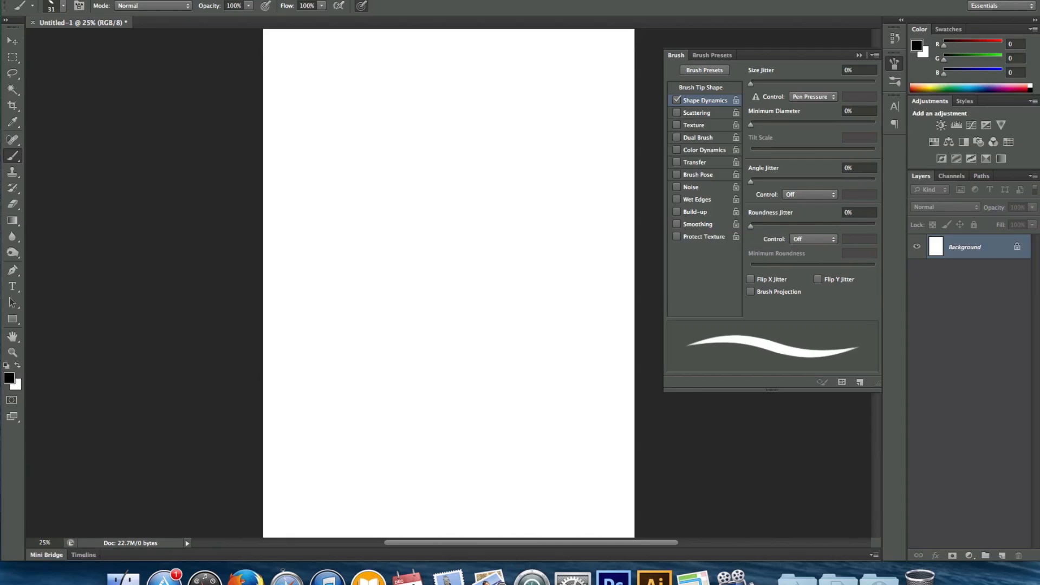
{"action": "left_click", "coordinate": [677, 224]}
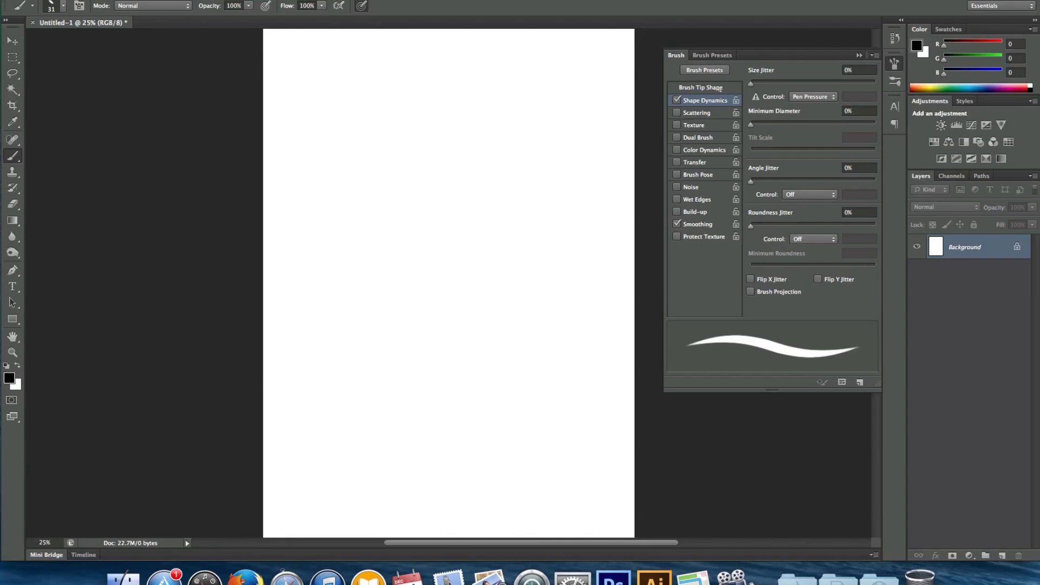
{"action": "left_click", "coordinate": [700, 87]}
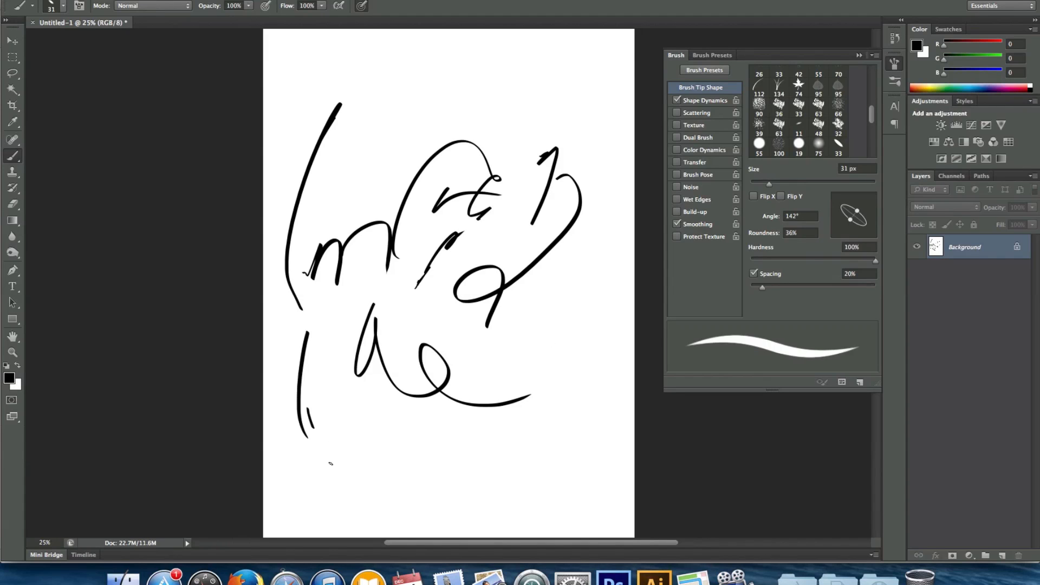
Paint heavier 67 px pressure strokes down the right side and at the upper left of the canvas
{"action": "left_click", "coordinate": [49, 7]}
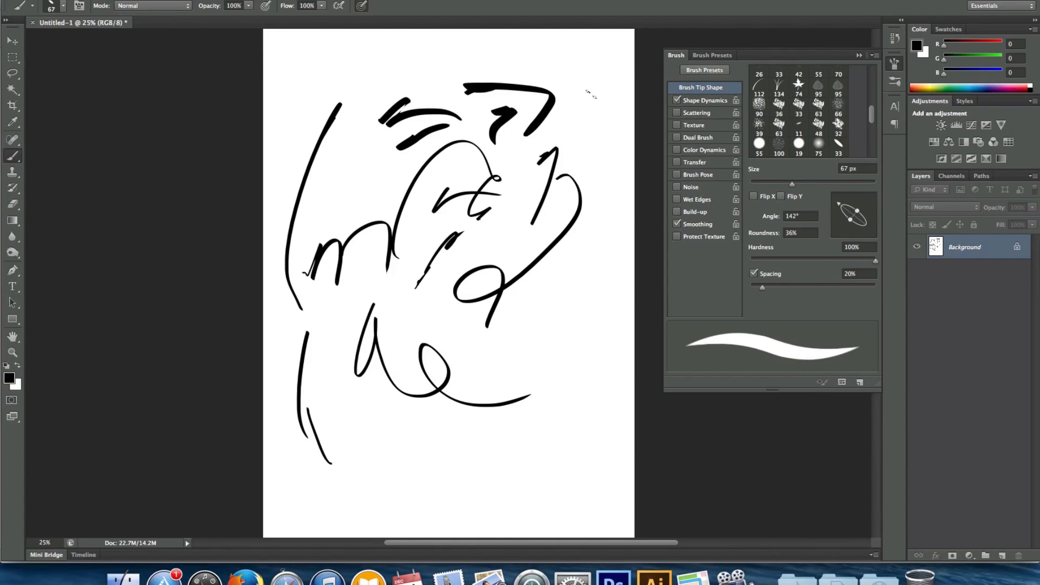
{"action": "left_click_drag", "start_coordinate": [590, 79], "coordinate": [527, 431]}
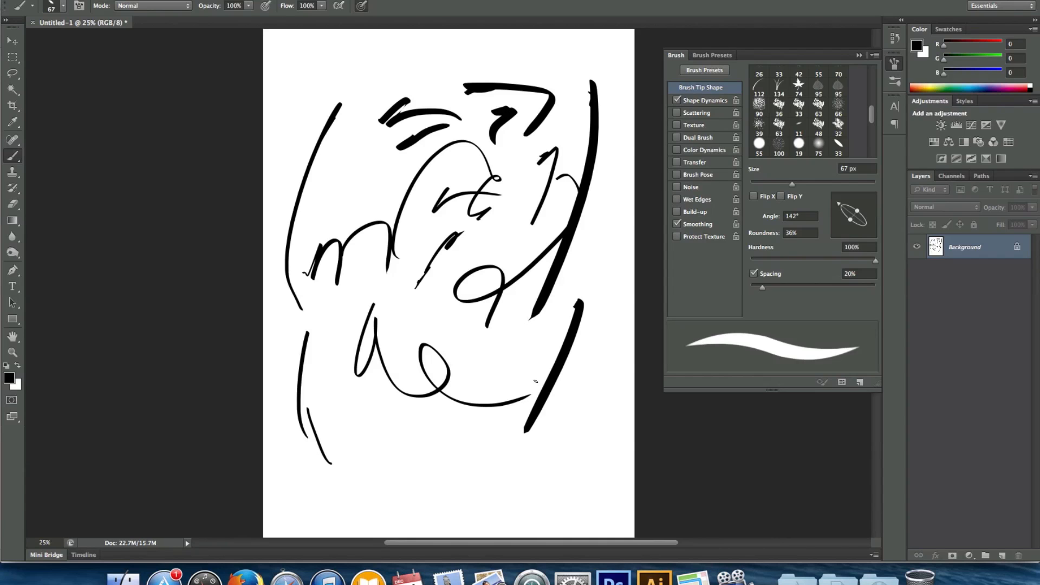
{"action": "left_click_drag", "start_coordinate": [369, 103], "coordinate": [328, 212]}
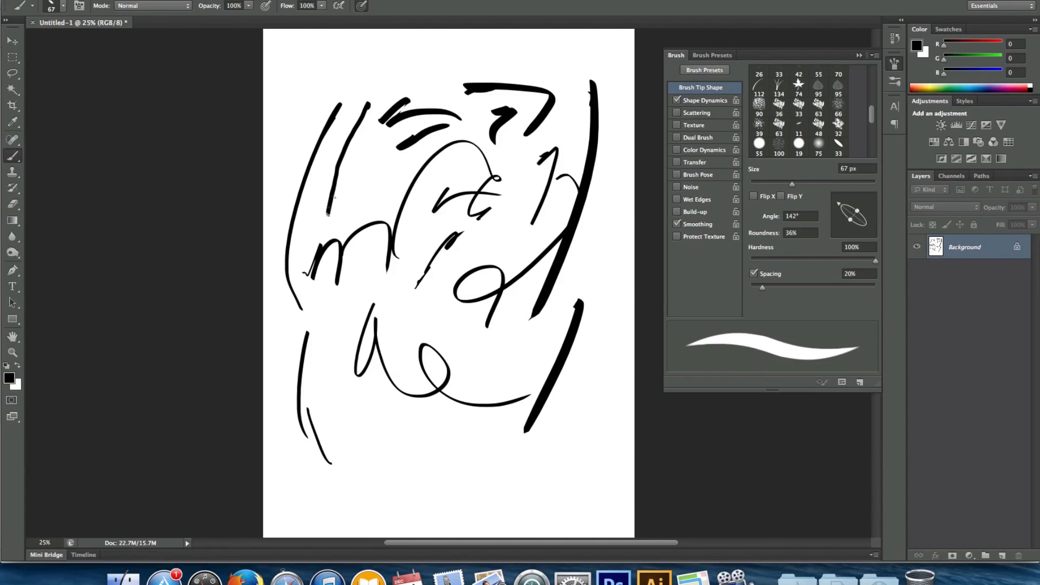
{"action": "left_click_drag", "start_coordinate": [345, 213], "coordinate": [372, 178]}
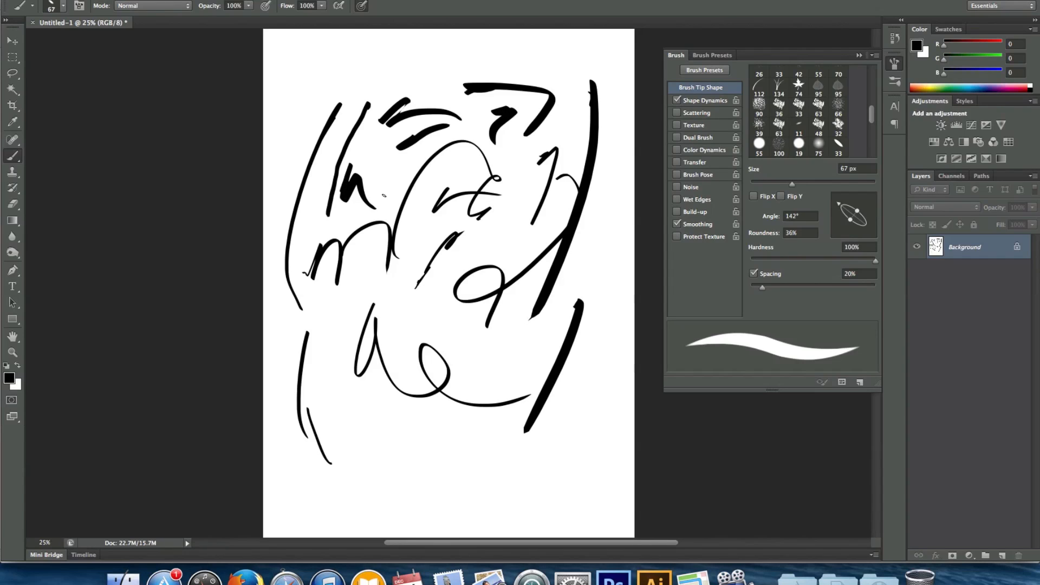